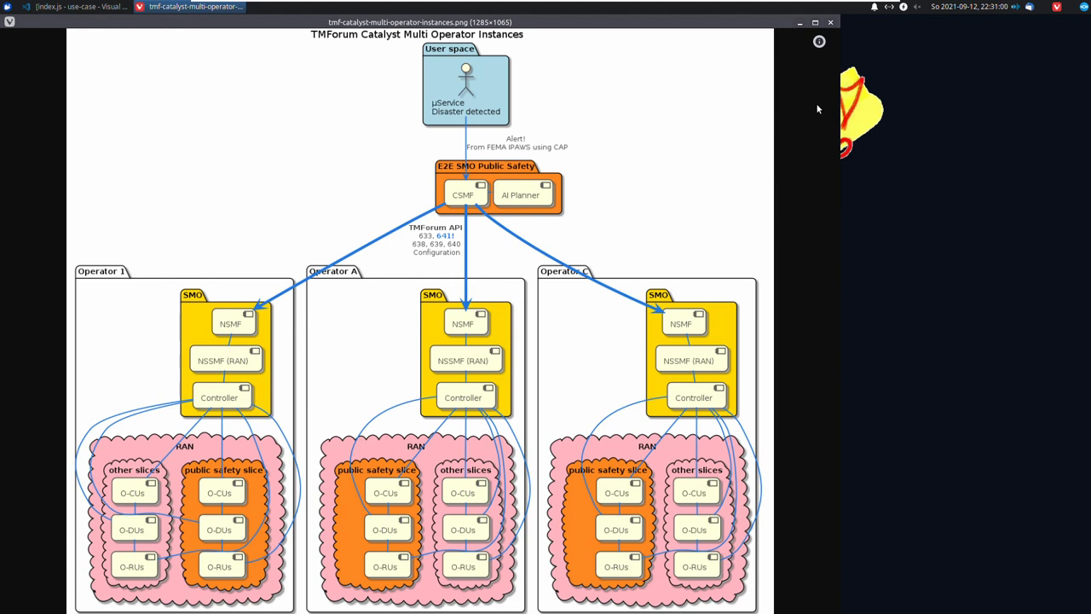
mouse_move(538, 142)
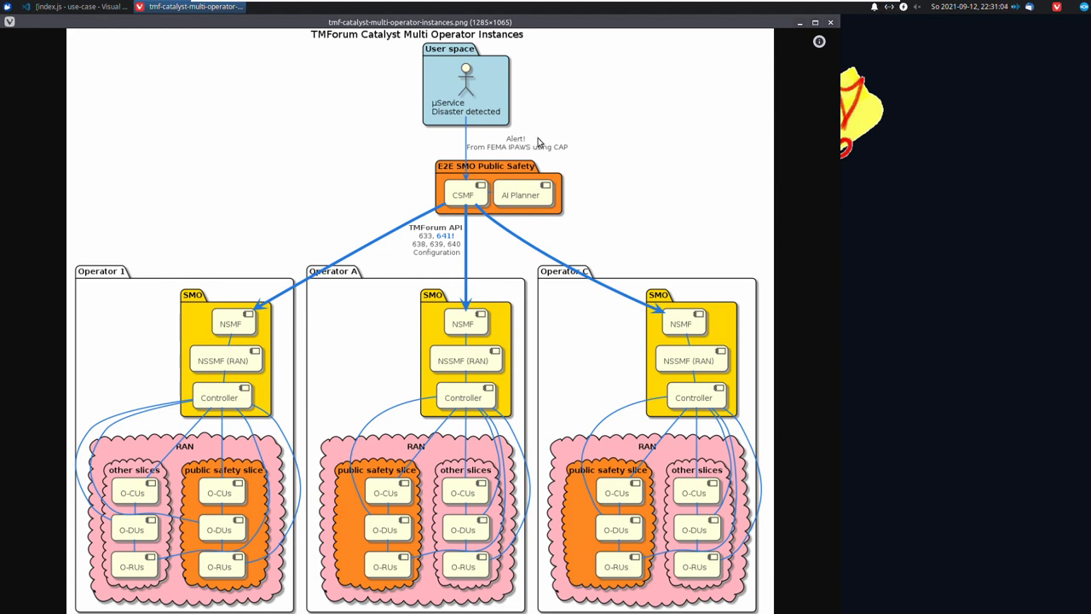
mouse_move(481, 102)
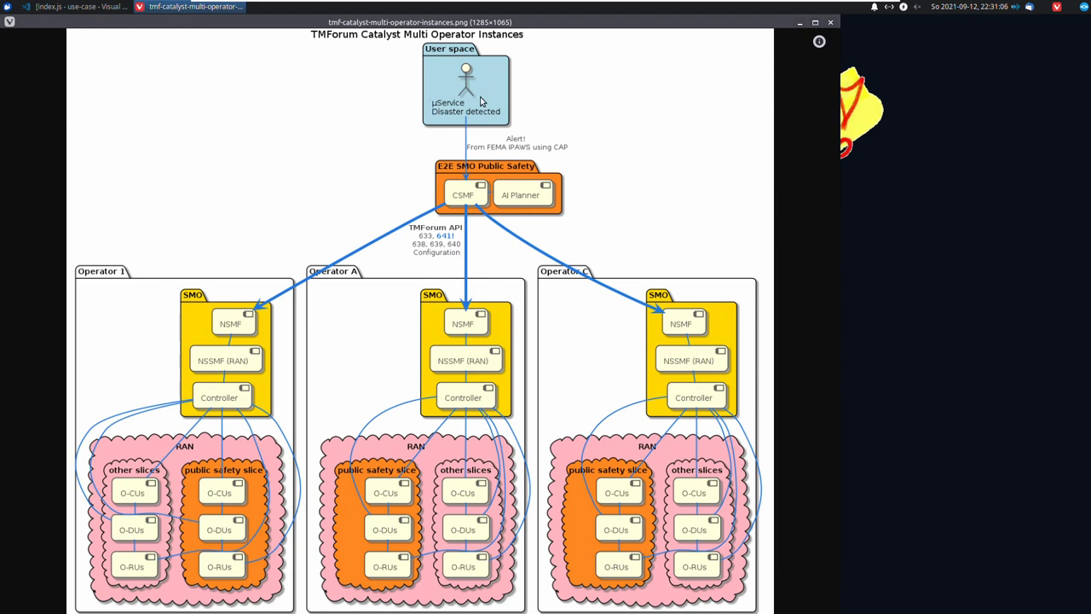
mouse_move(546, 166)
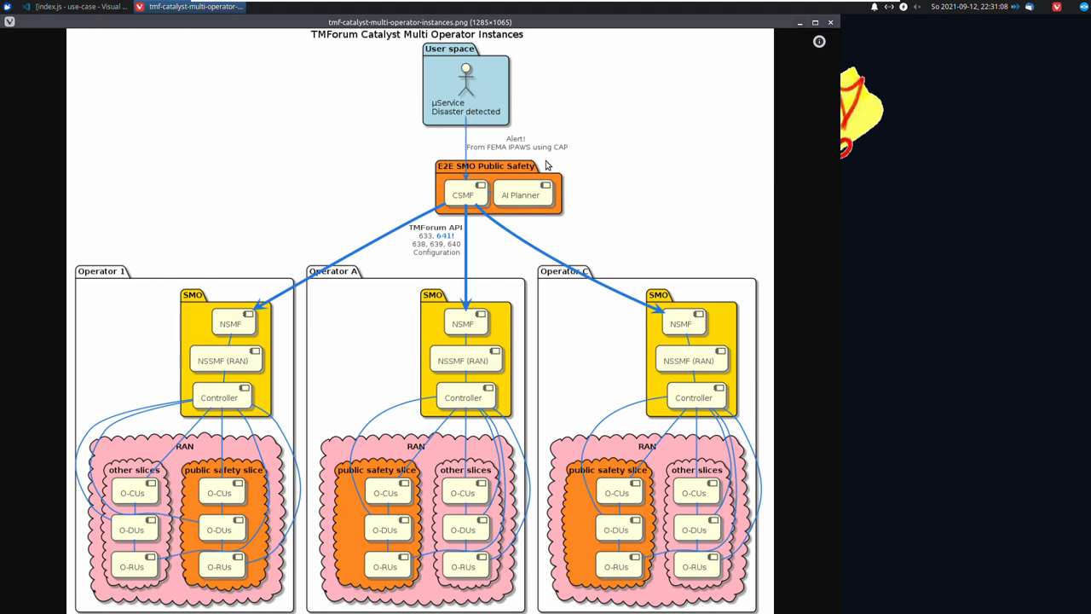
mouse_move(572, 166)
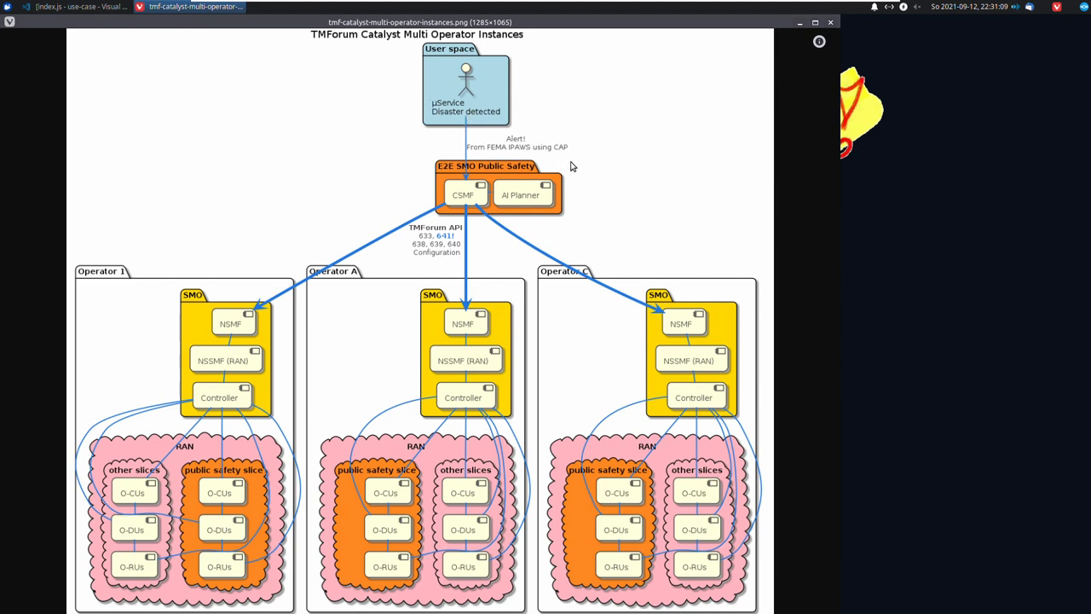
mouse_move(452, 130)
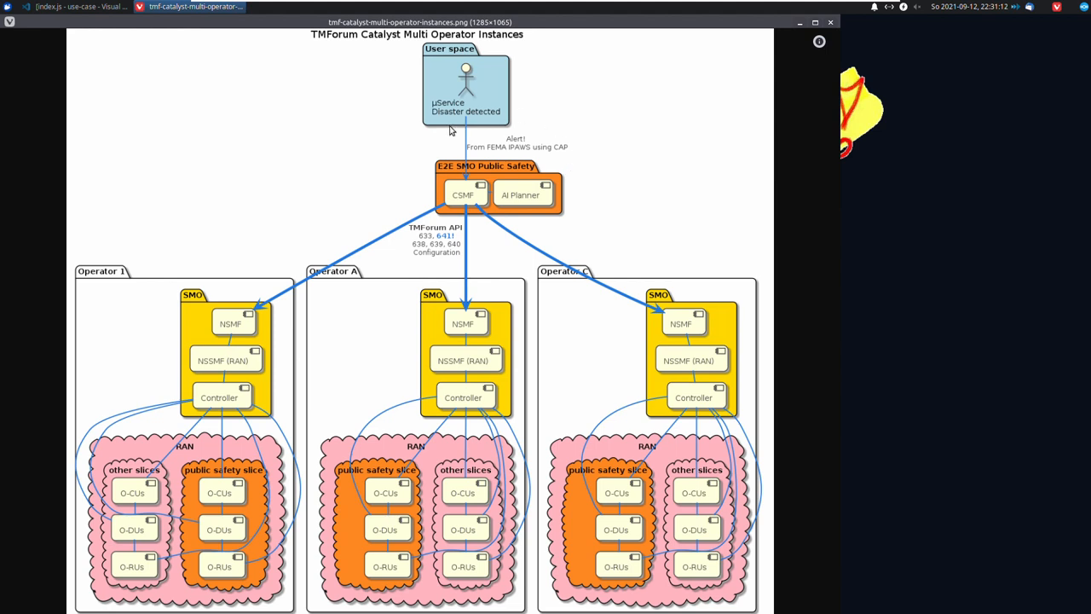
mouse_move(412, 141)
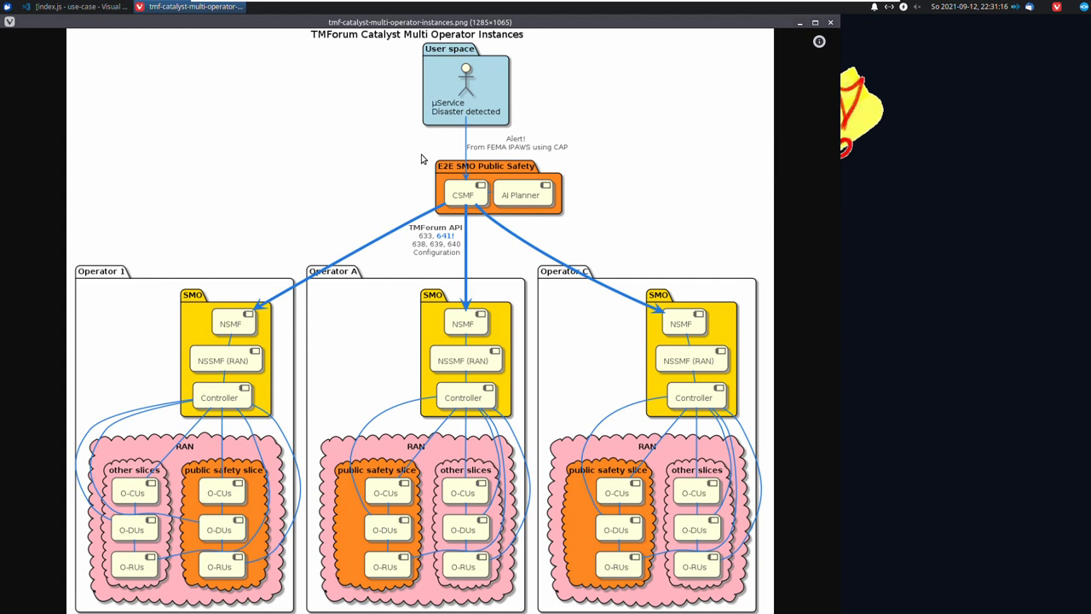
mouse_move(527, 227)
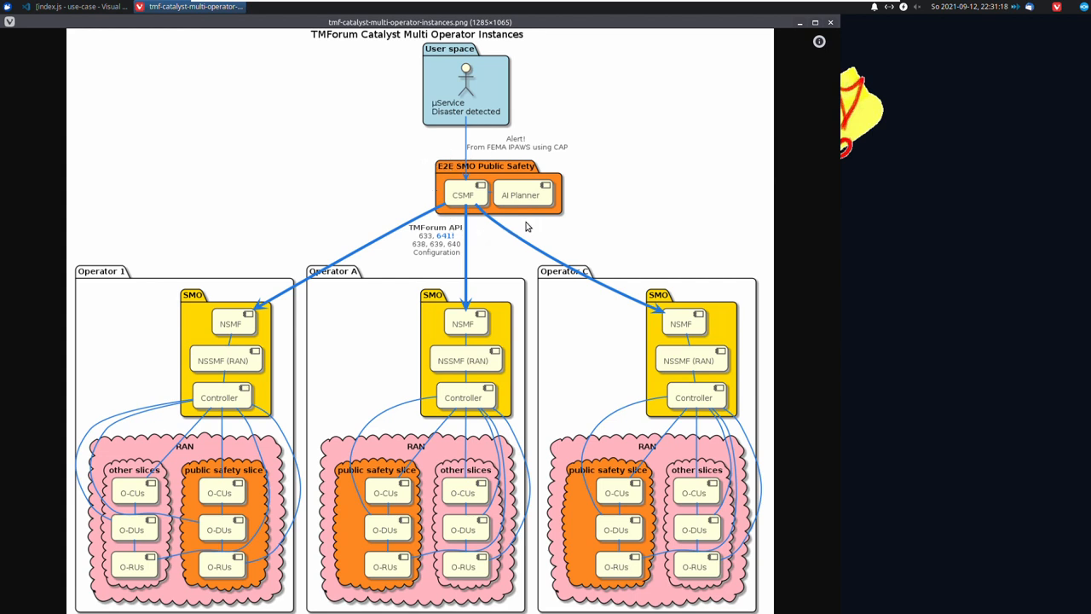
mouse_move(460, 179)
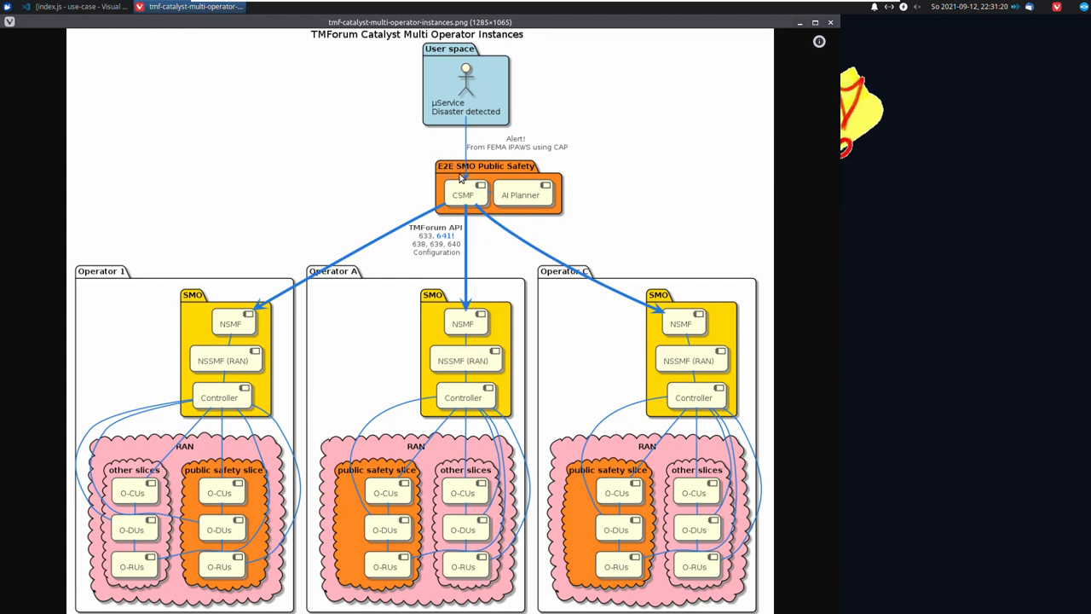
mouse_move(475, 177)
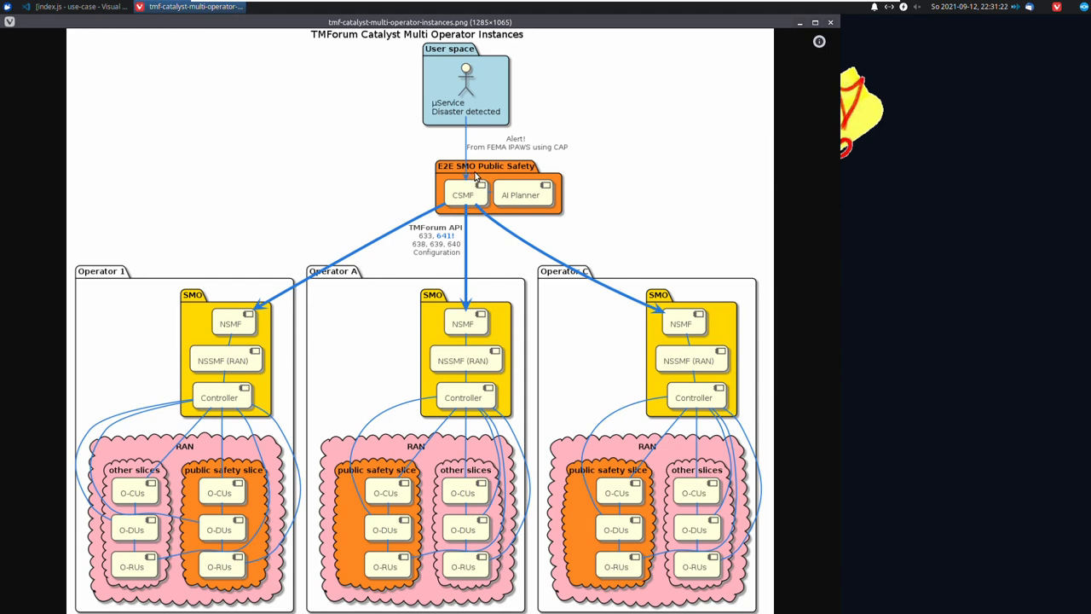
mouse_move(490, 209)
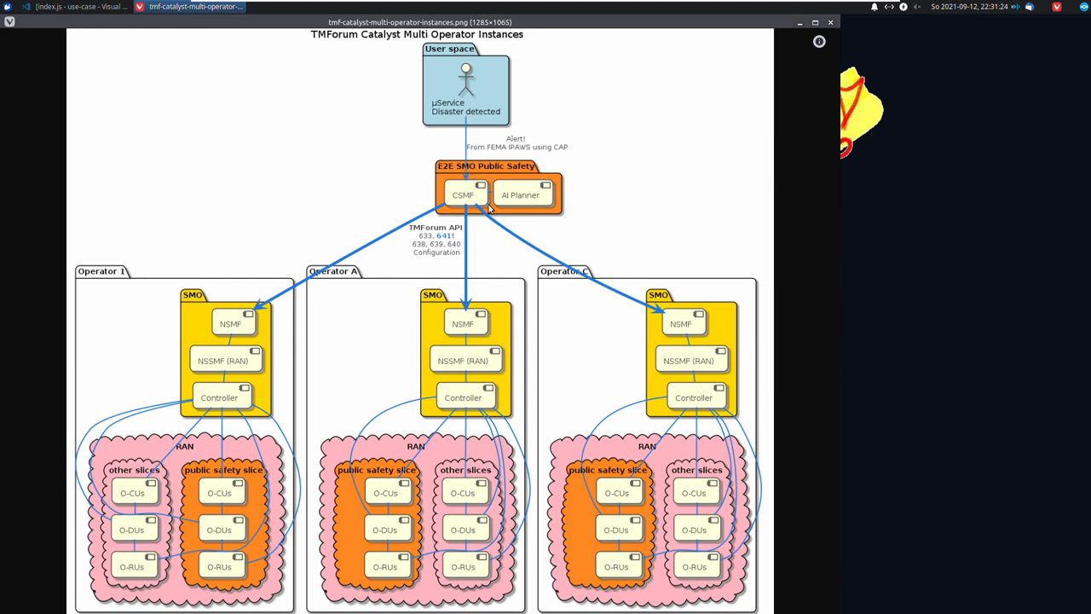
mouse_move(514, 208)
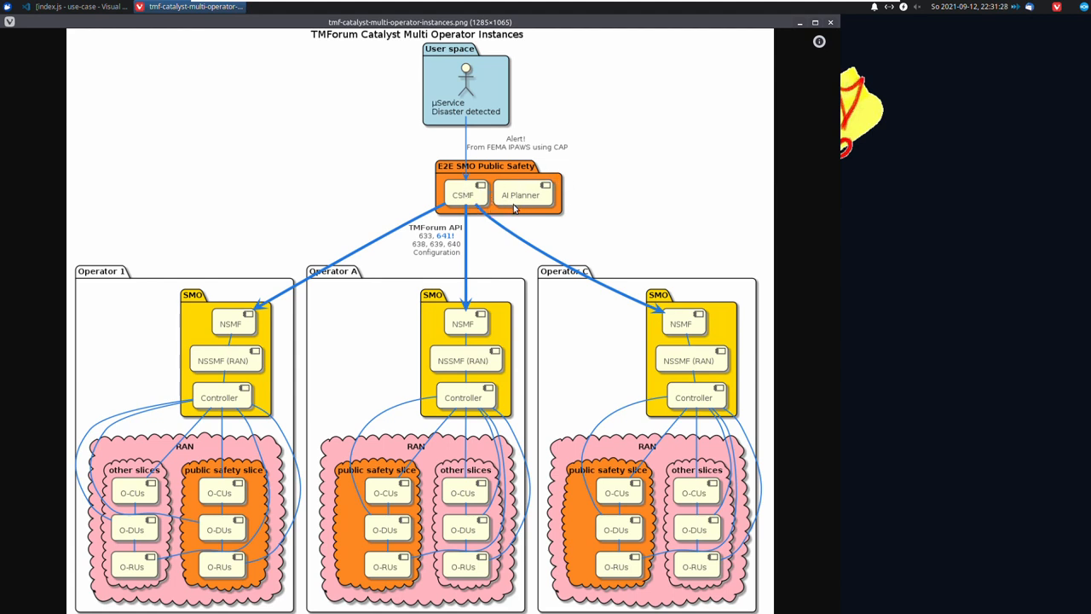
mouse_move(487, 195)
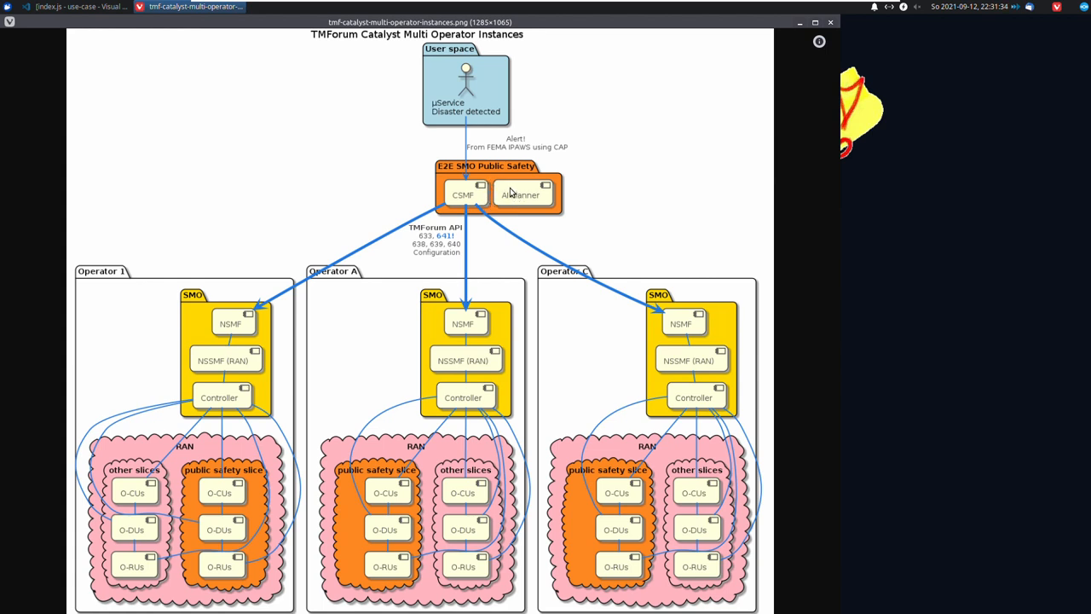
mouse_move(469, 192)
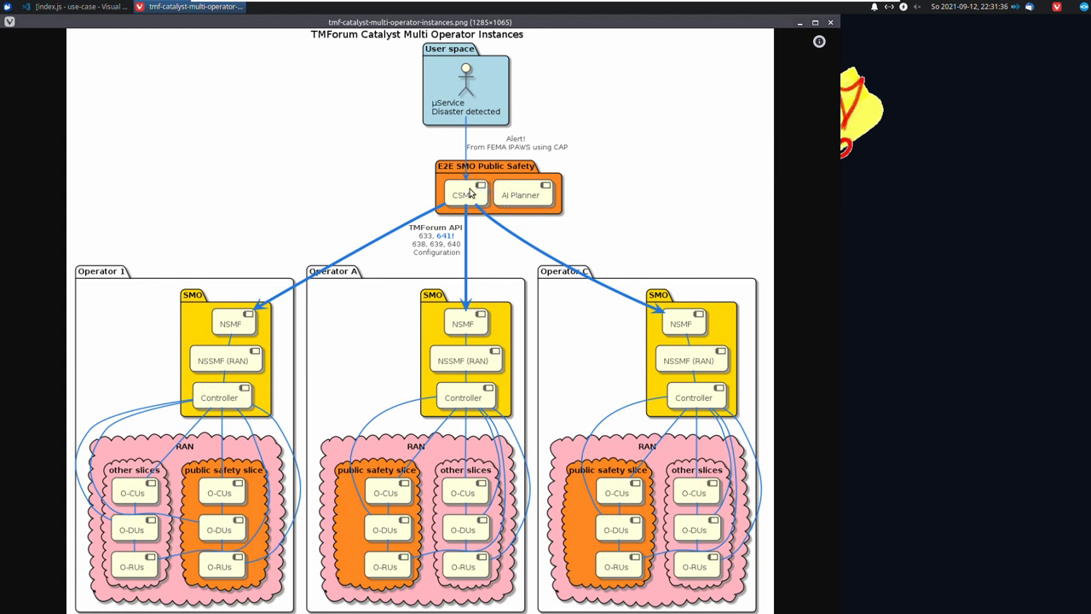
mouse_move(655, 348)
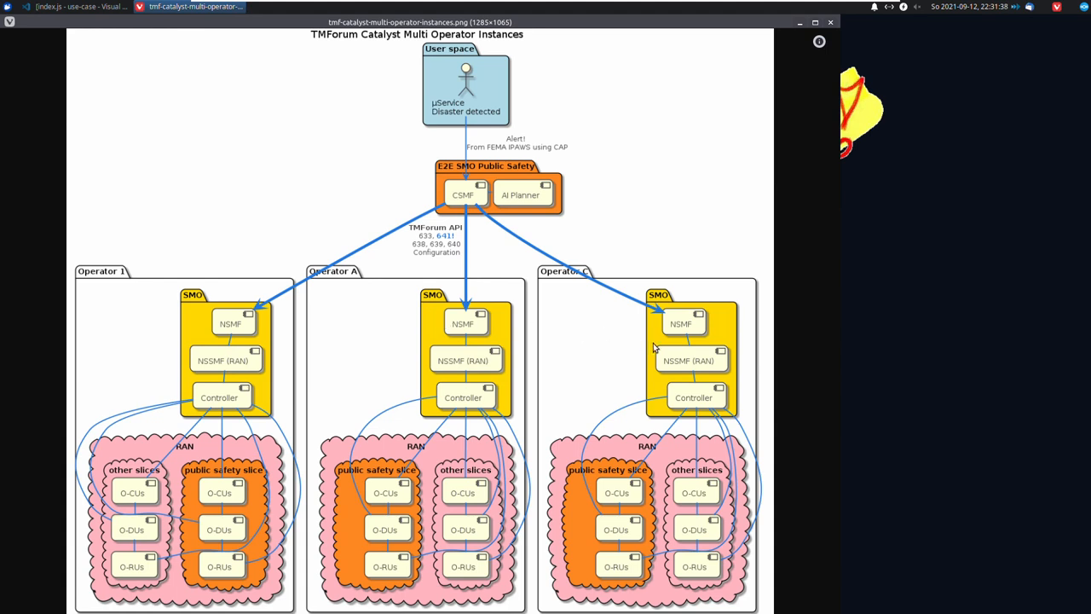
mouse_move(539, 300)
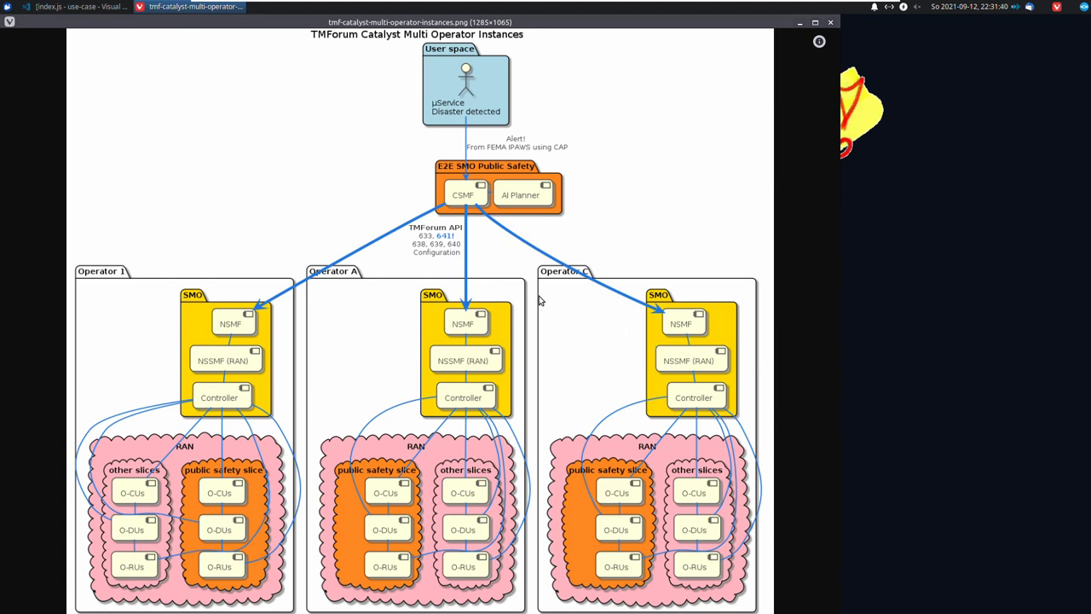
mouse_move(228, 331)
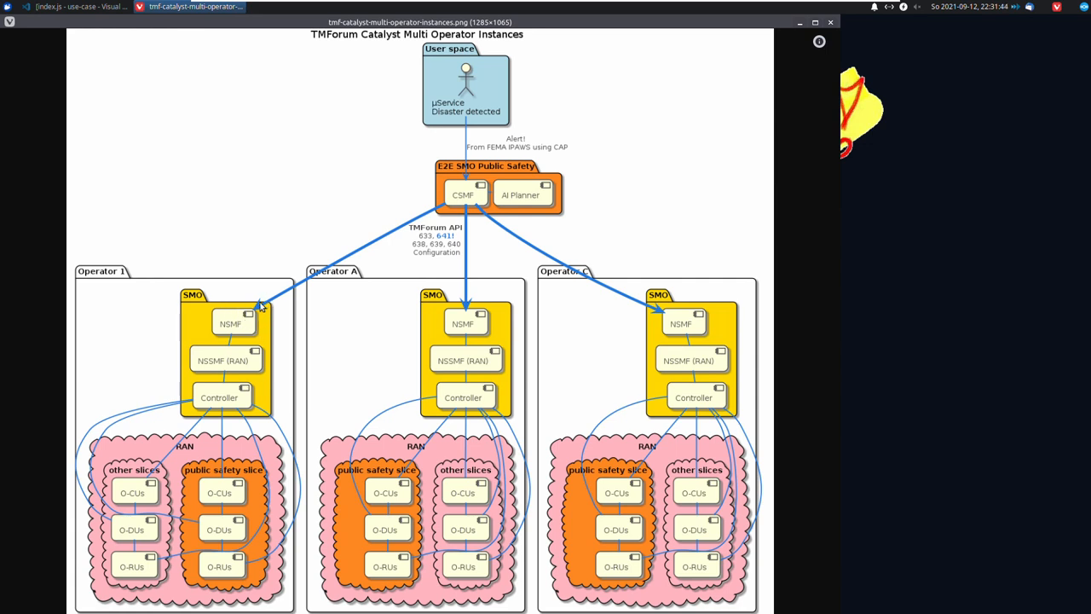
mouse_move(243, 318)
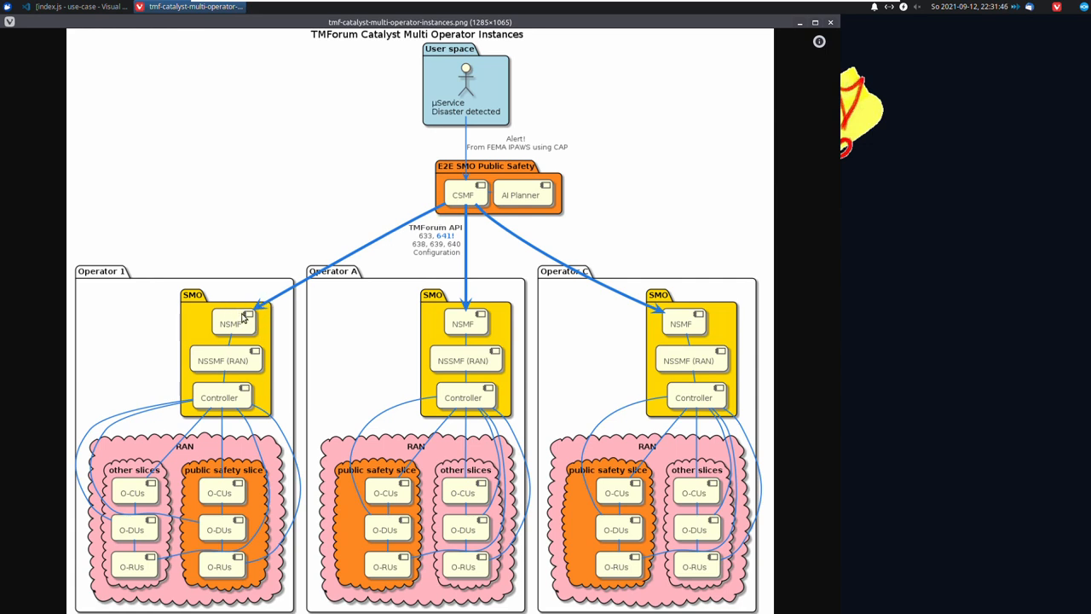
mouse_move(264, 312)
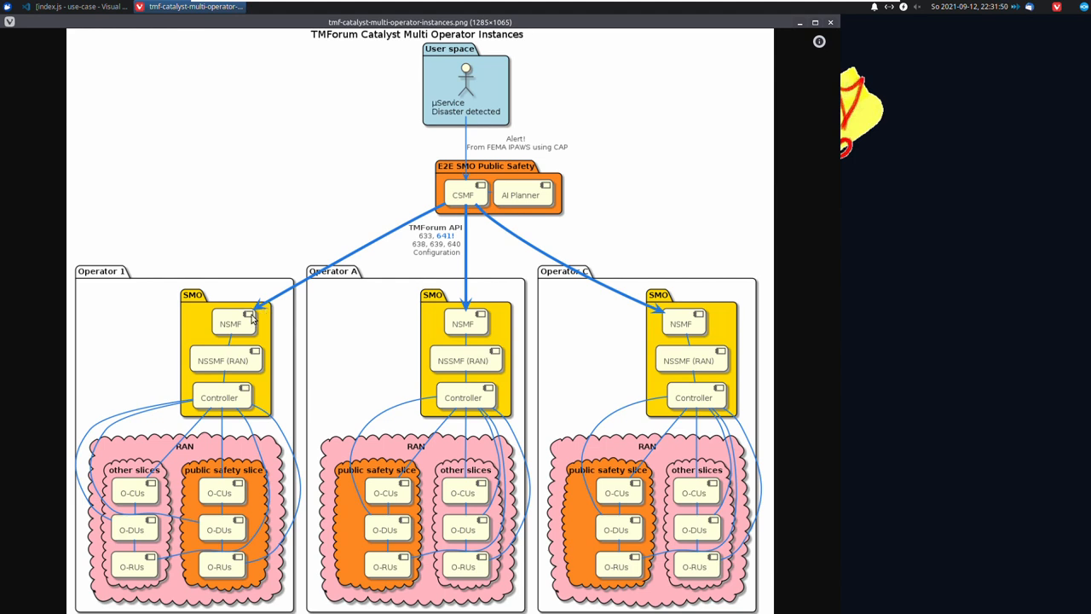
mouse_move(240, 365)
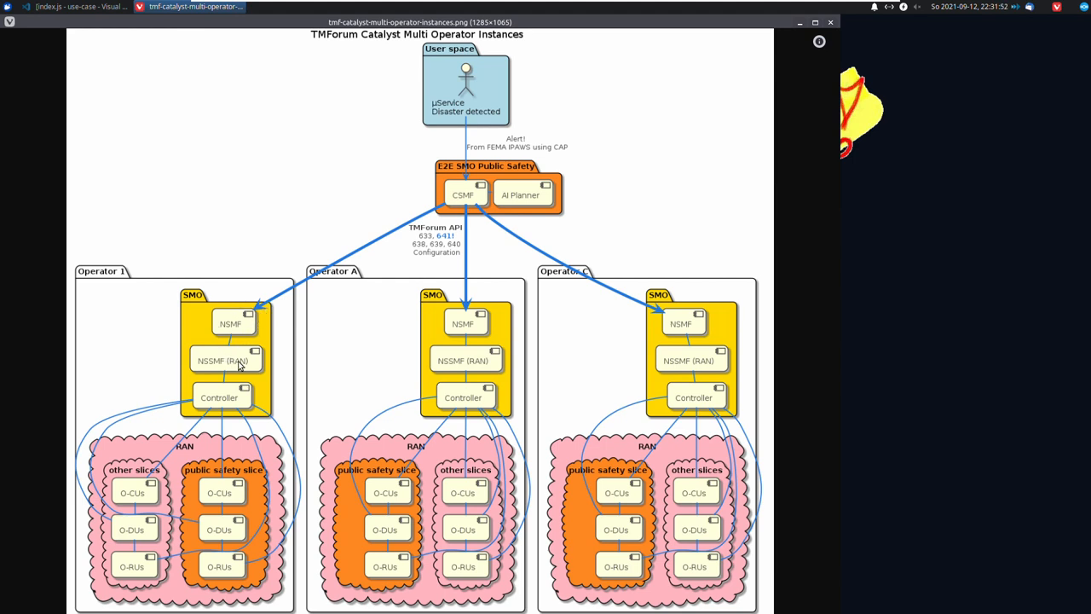
mouse_move(218, 389)
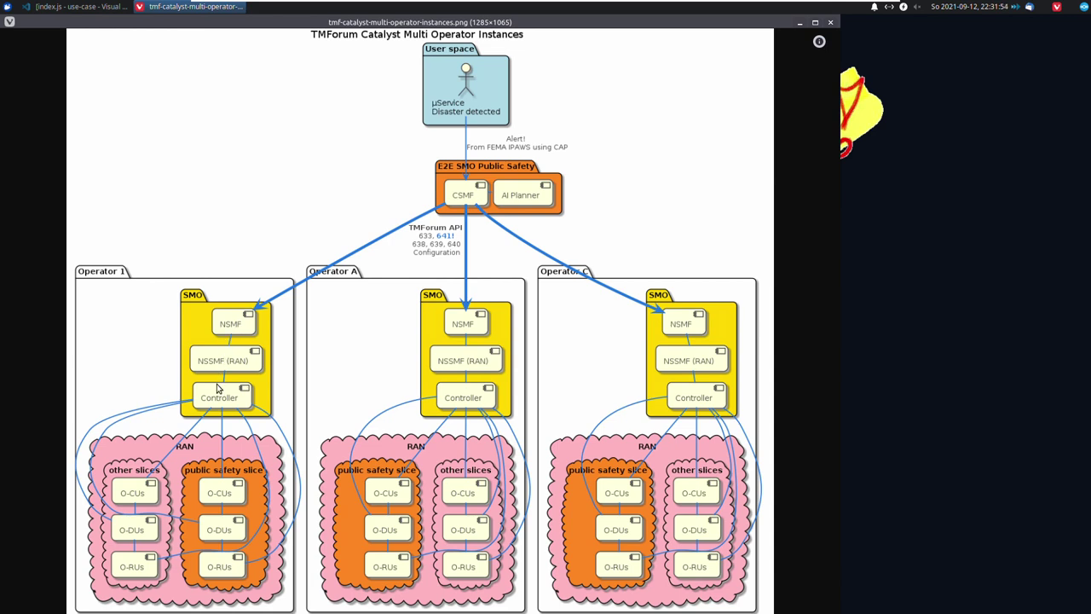
mouse_move(146, 468)
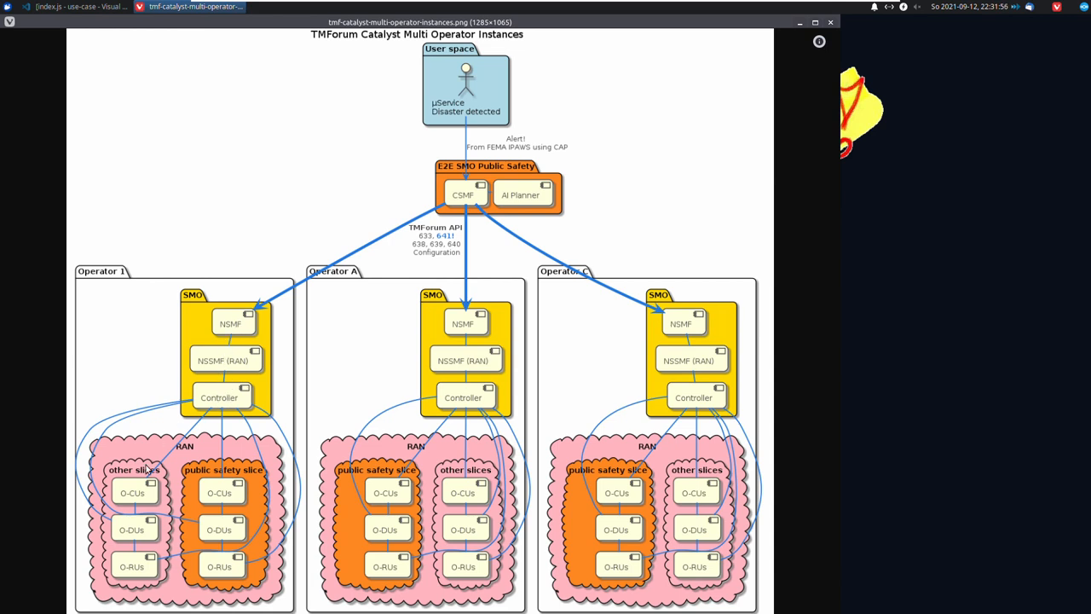
mouse_move(198, 493)
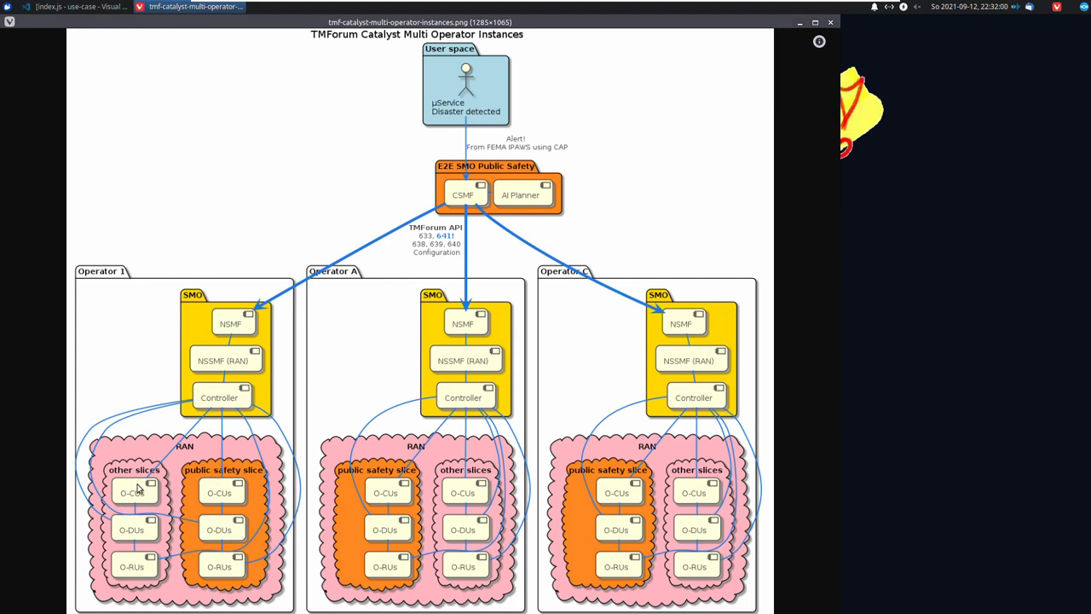
mouse_move(151, 489)
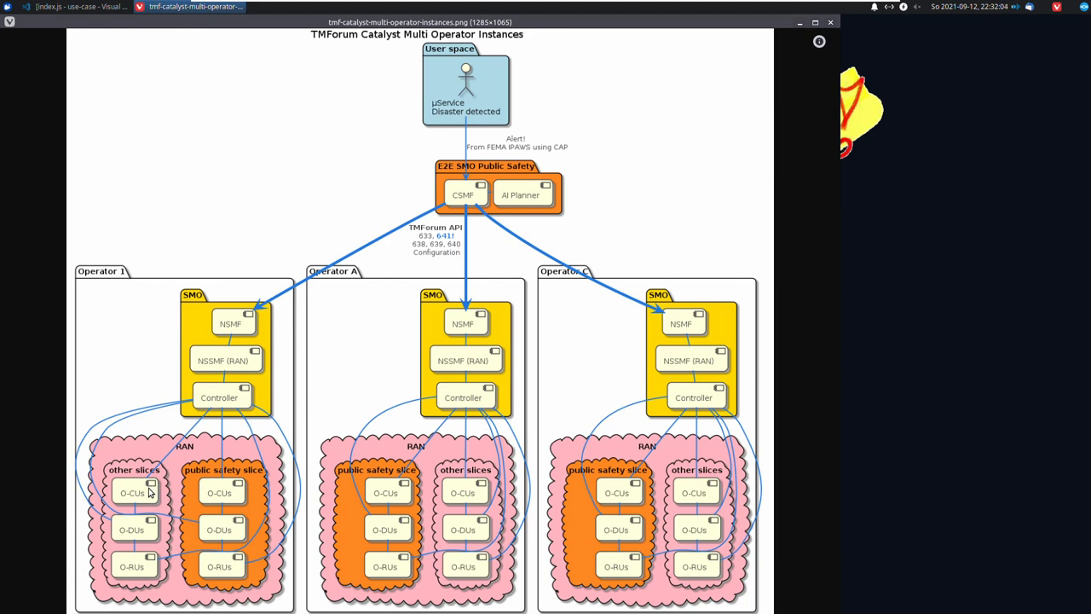
mouse_move(115, 503)
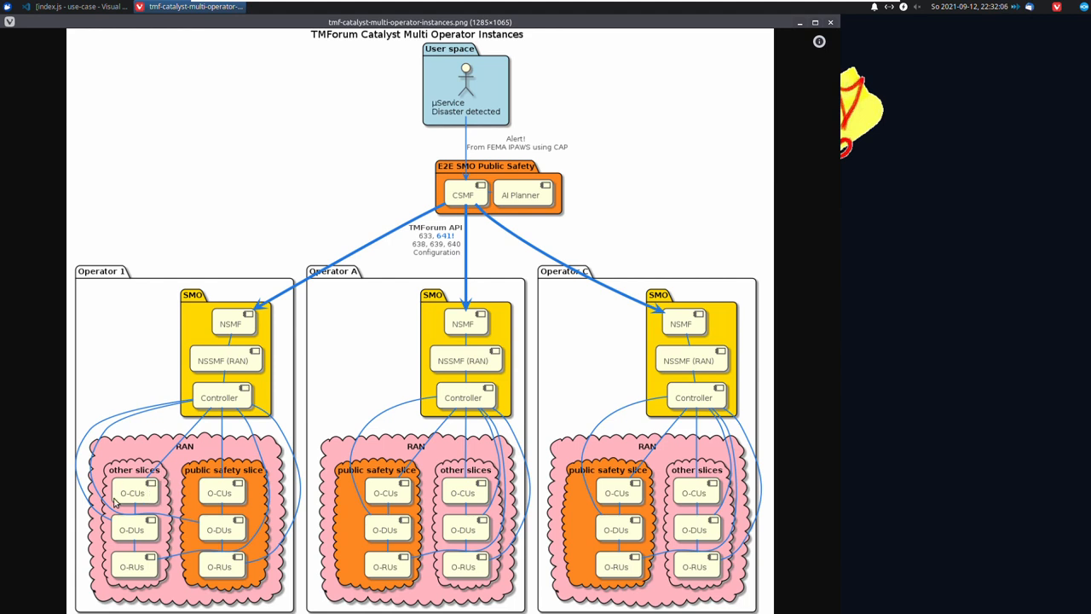
mouse_move(147, 485)
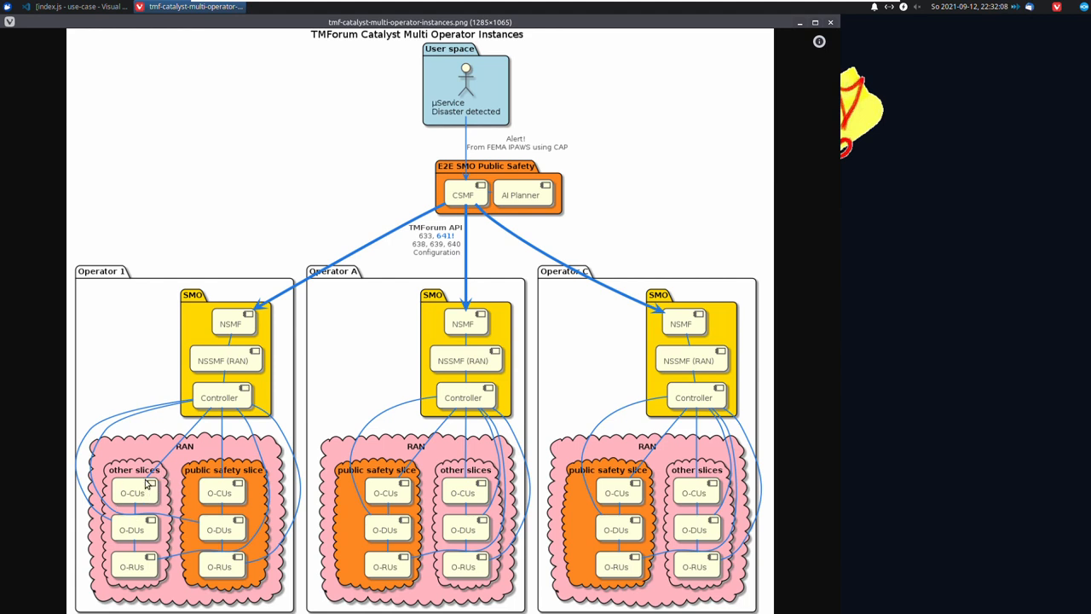
mouse_move(226, 503)
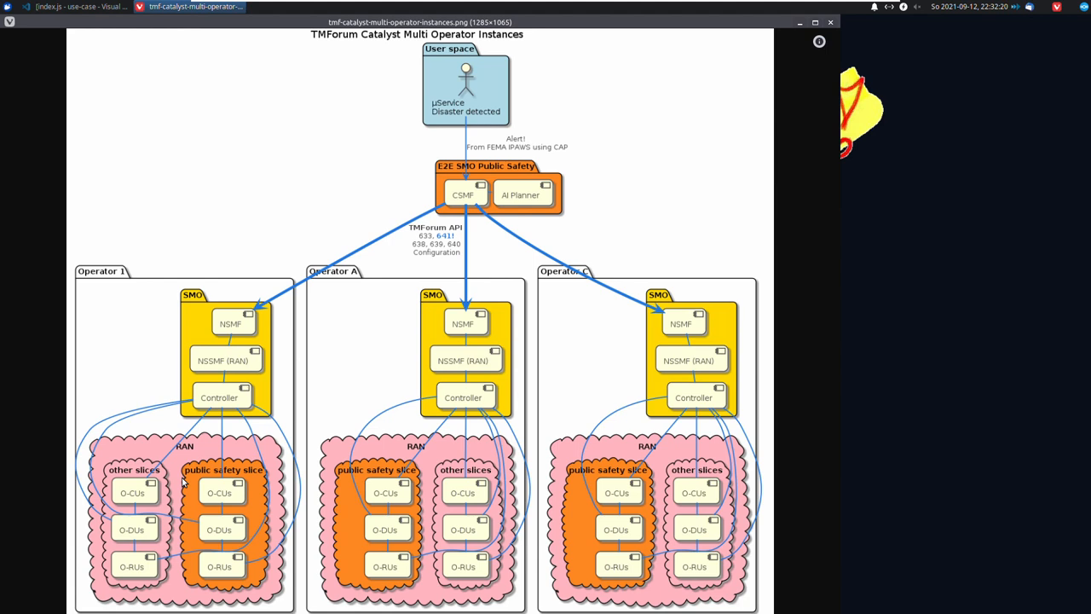
mouse_move(220, 451)
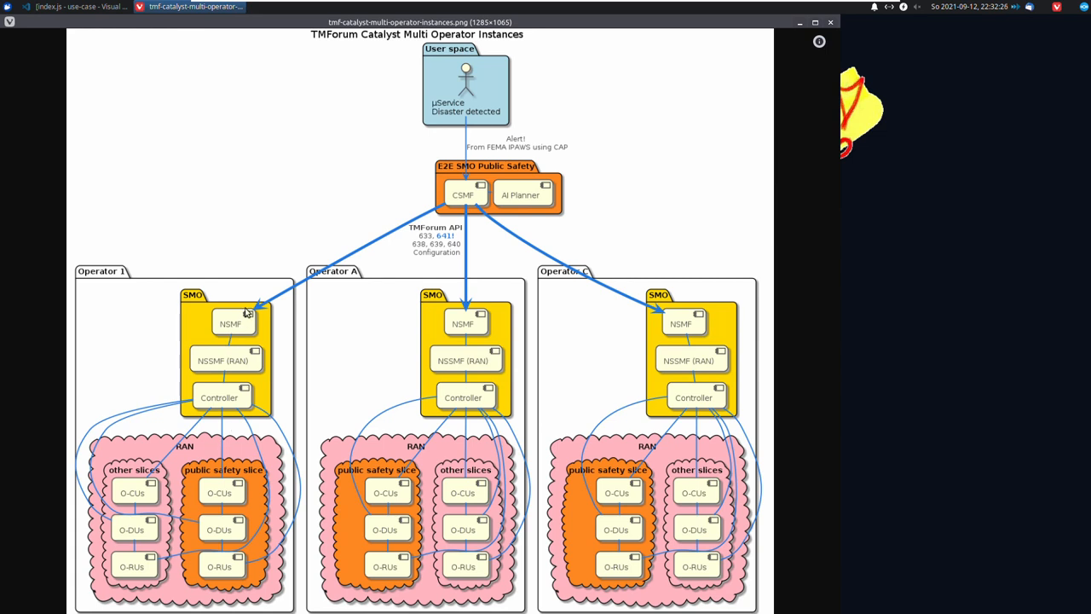
mouse_move(292, 263)
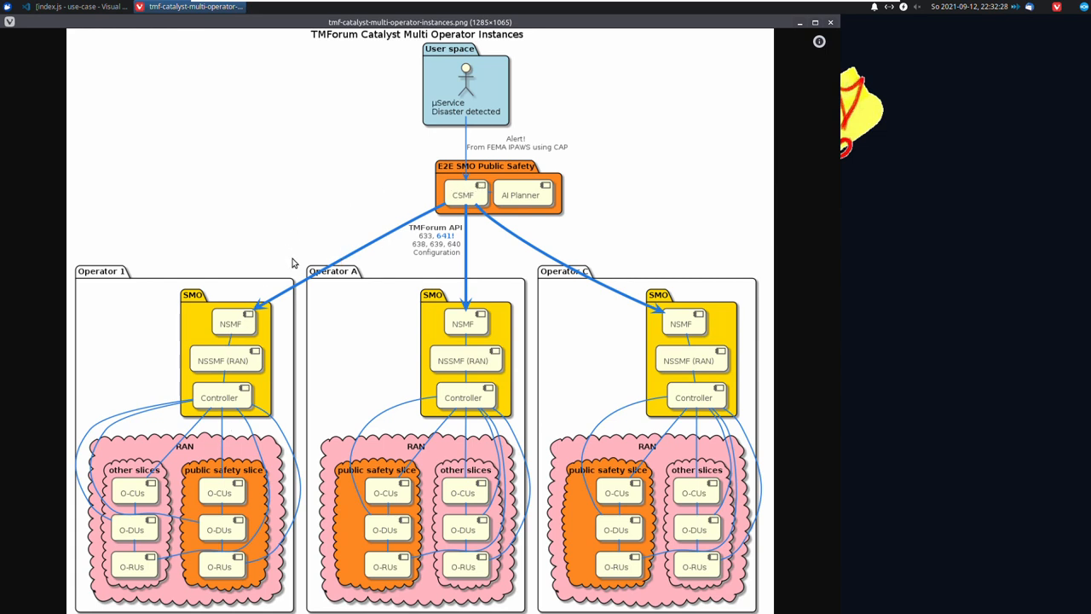
mouse_move(384, 222)
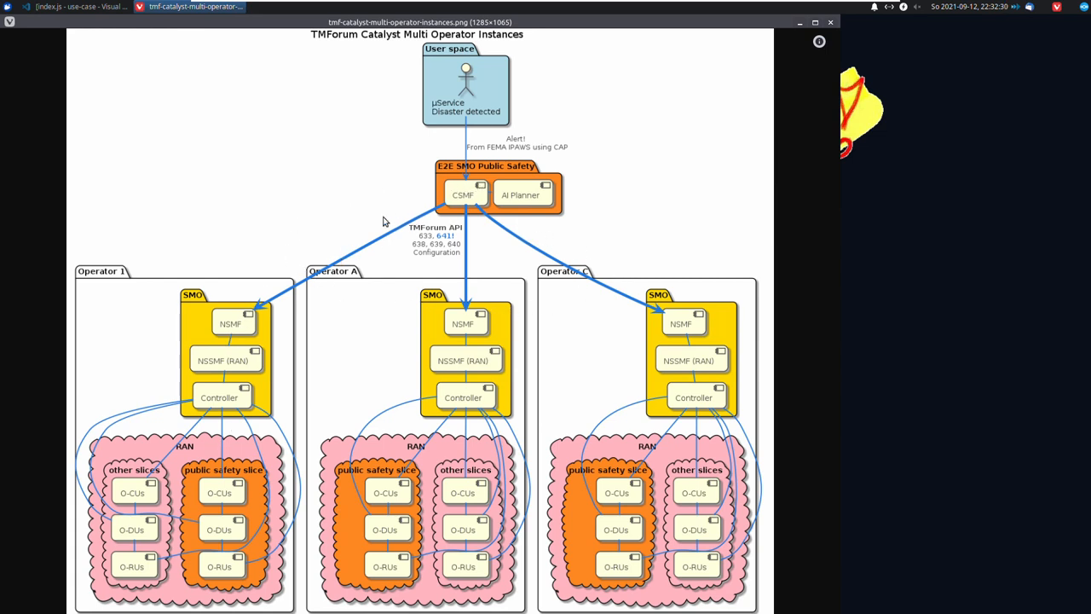
mouse_move(430, 246)
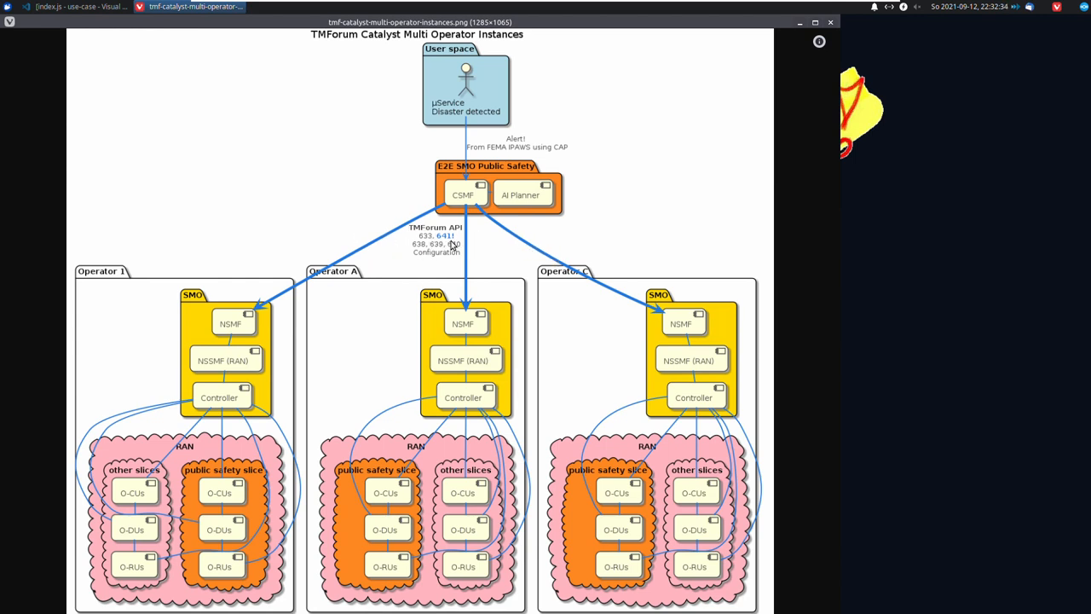
mouse_move(588, 263)
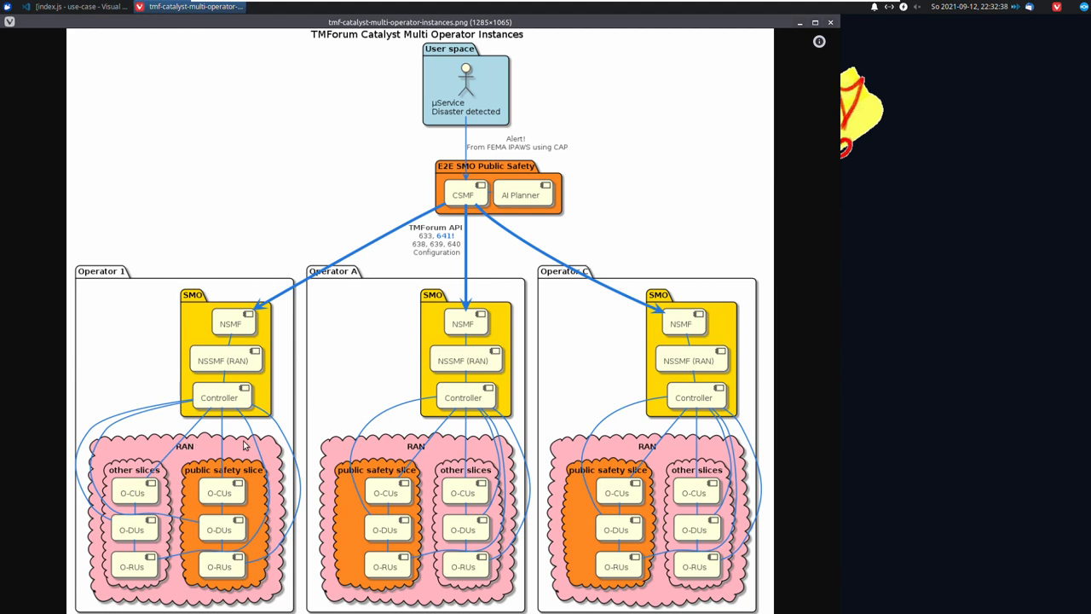
mouse_move(259, 454)
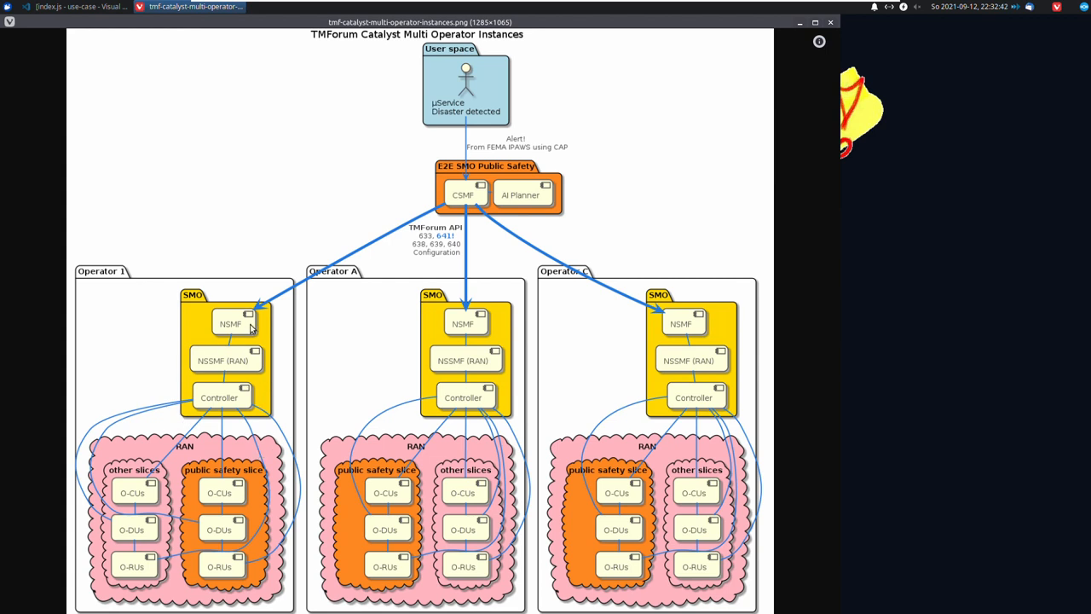
mouse_move(243, 423)
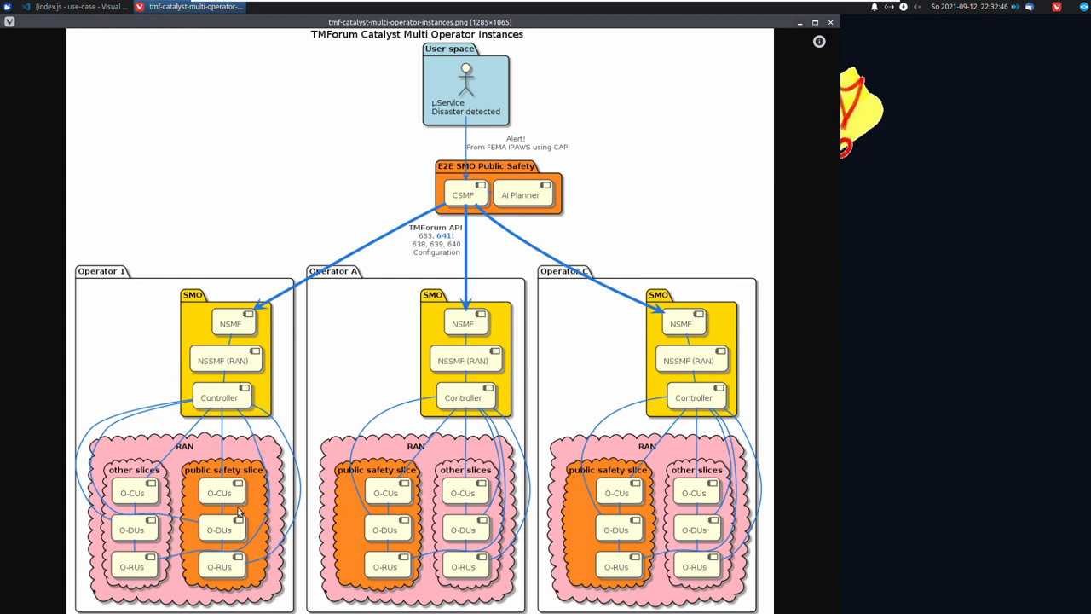
mouse_move(505, 166)
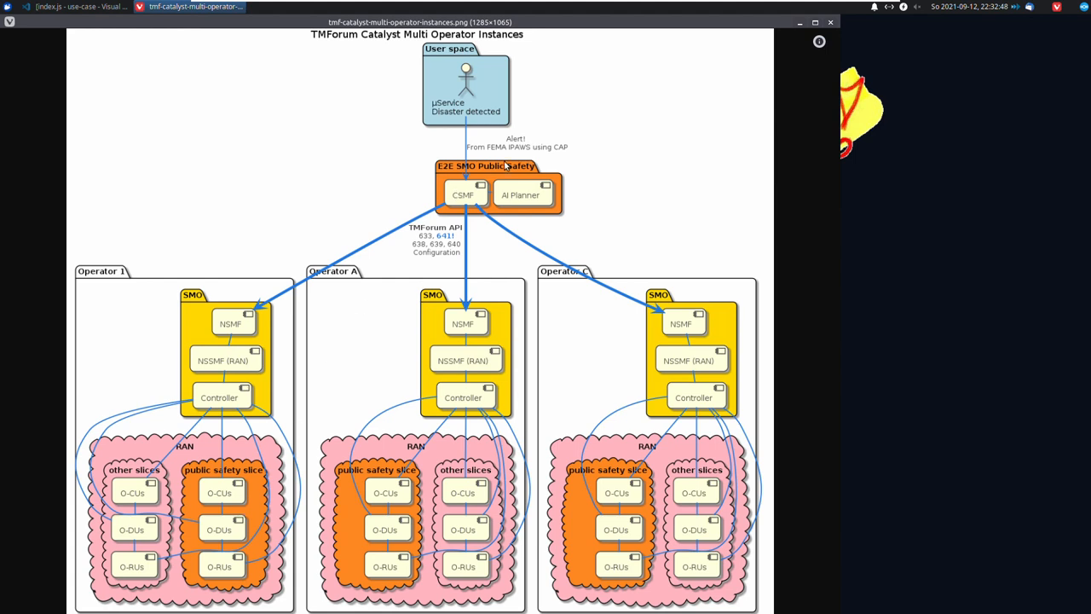
mouse_move(294, 79)
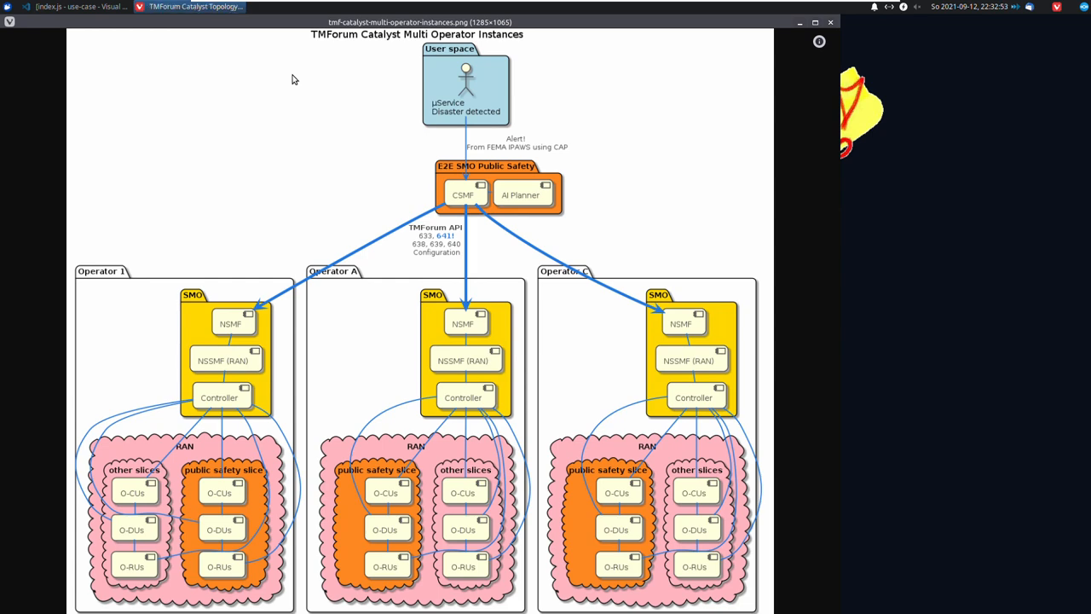
click(194, 7)
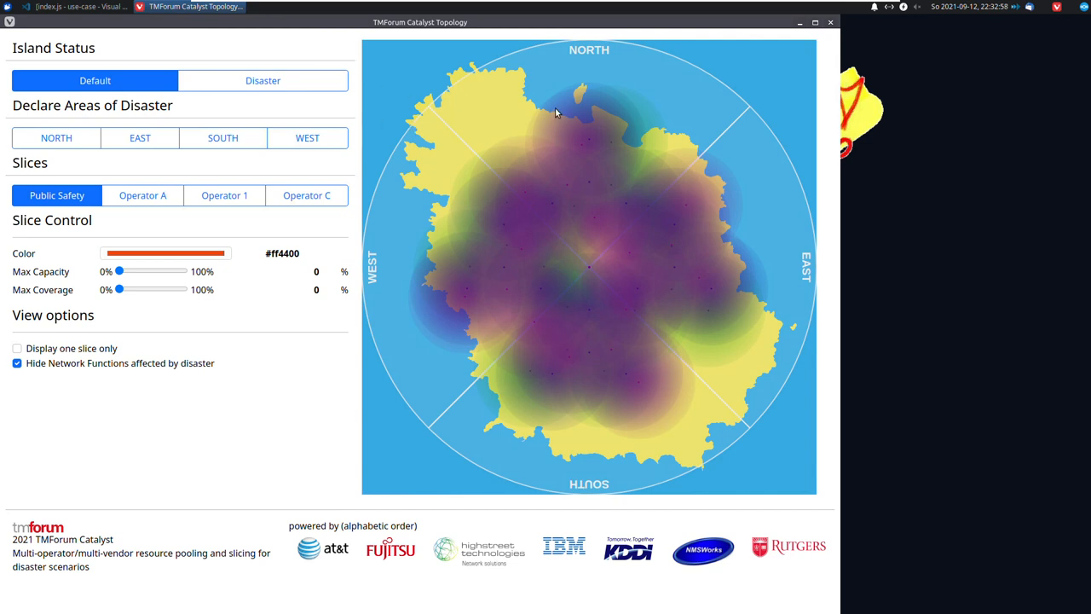
mouse_move(705, 443)
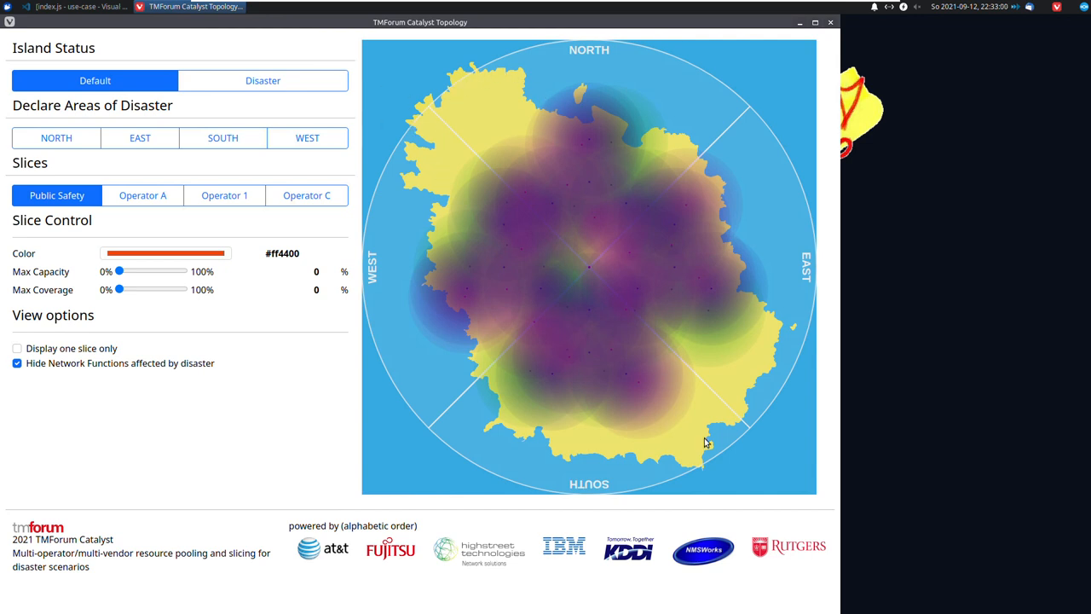
mouse_move(591, 76)
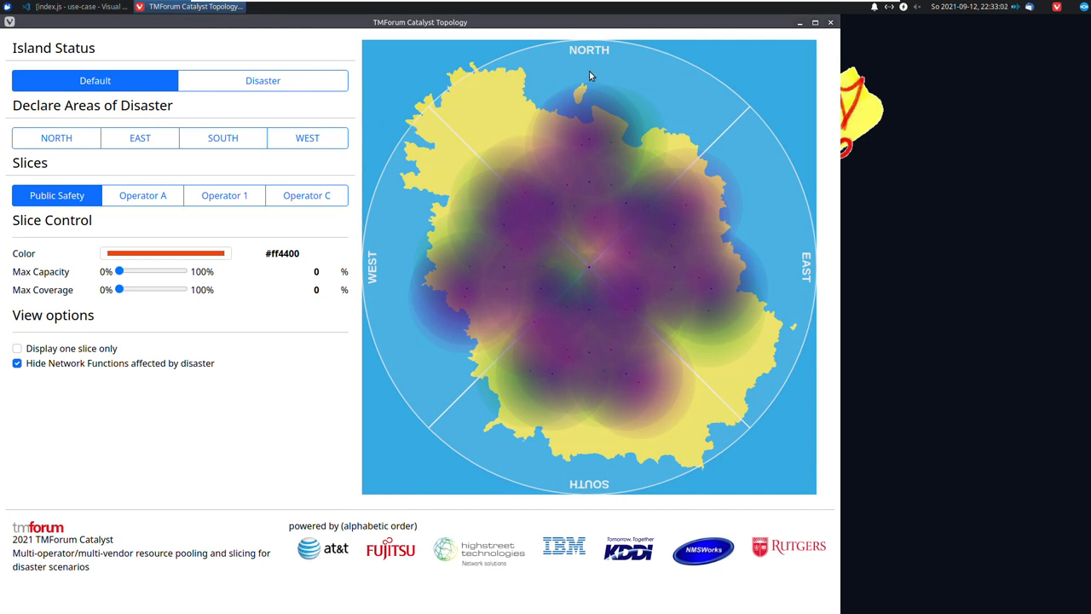
mouse_move(617, 59)
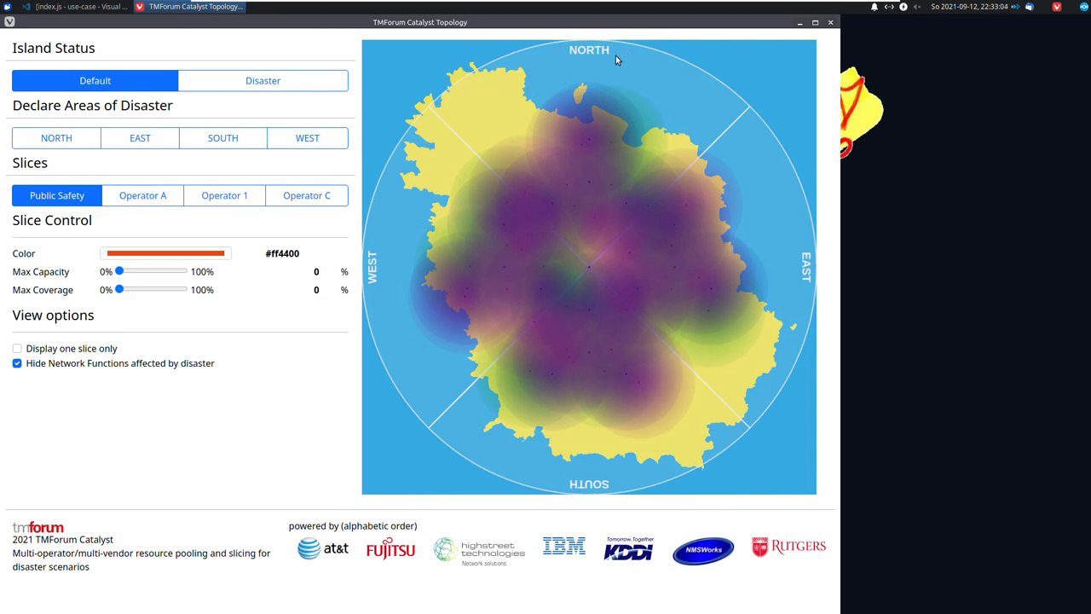
mouse_move(601, 463)
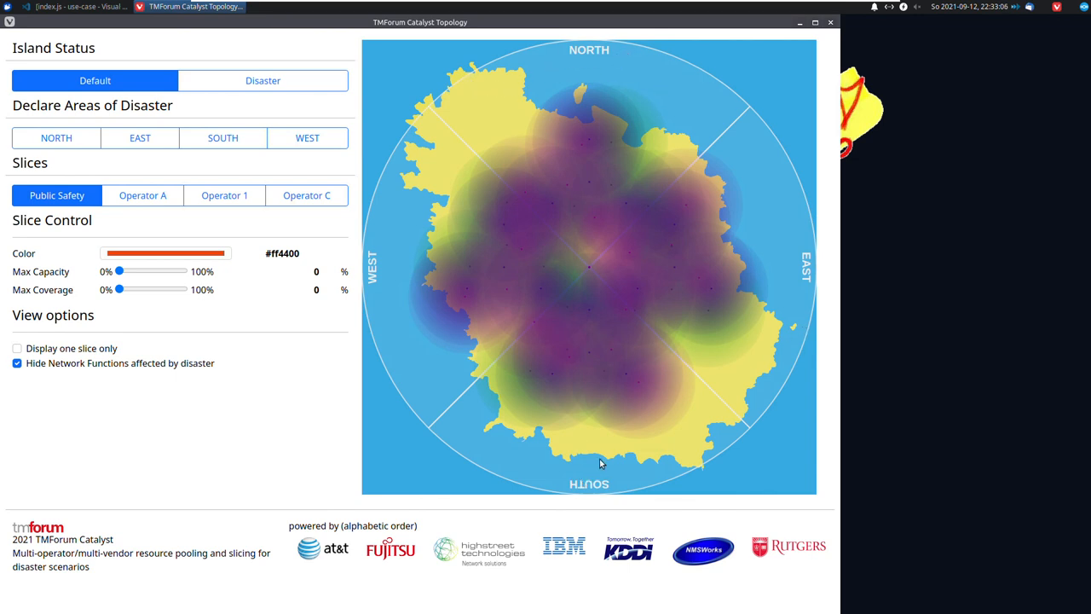
mouse_move(490, 200)
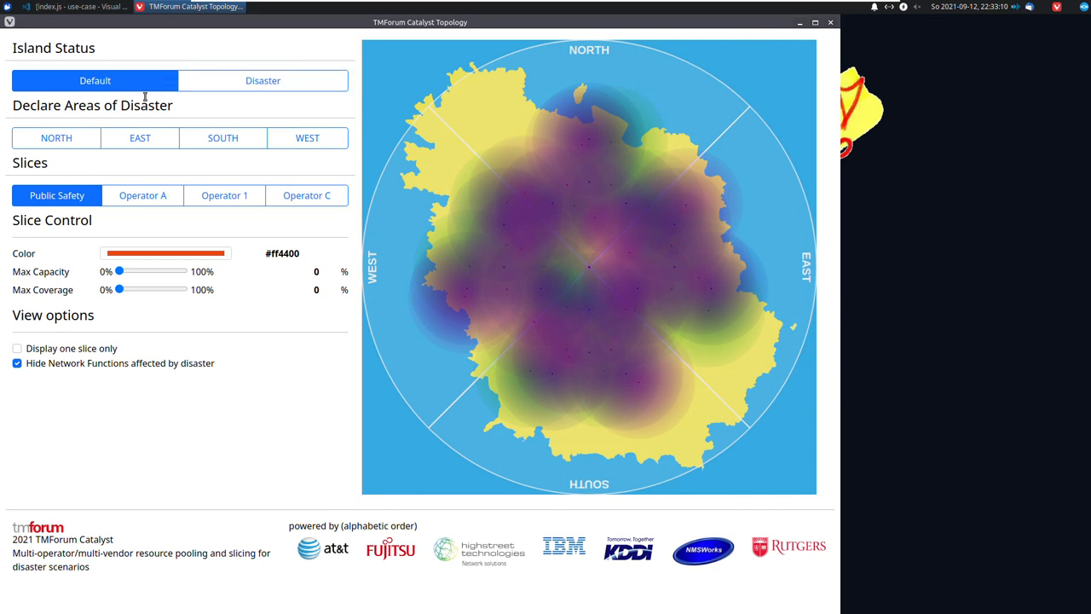
mouse_move(361, 85)
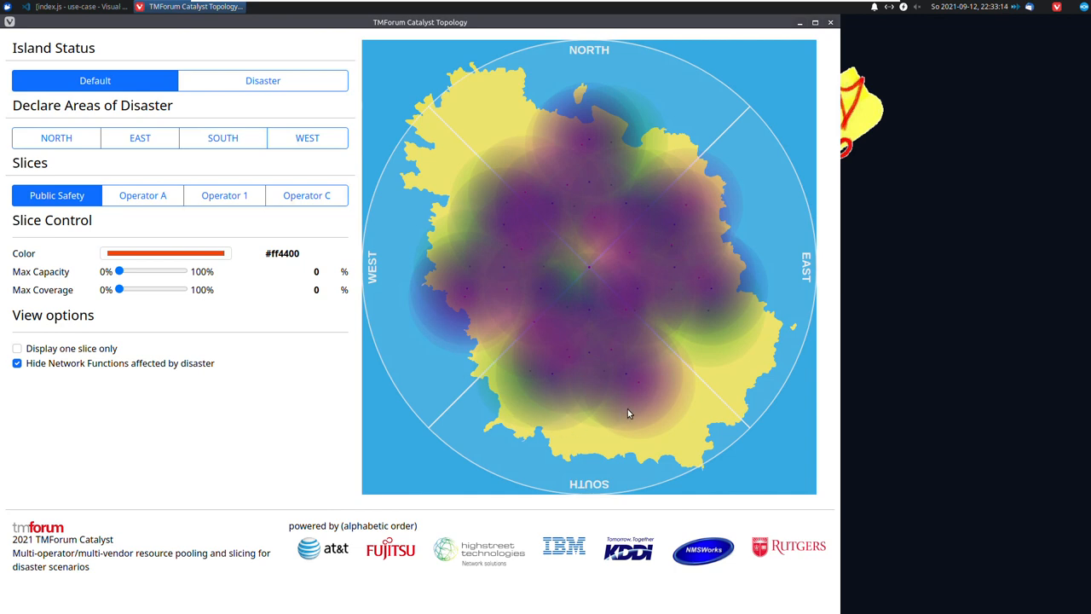
mouse_move(536, 254)
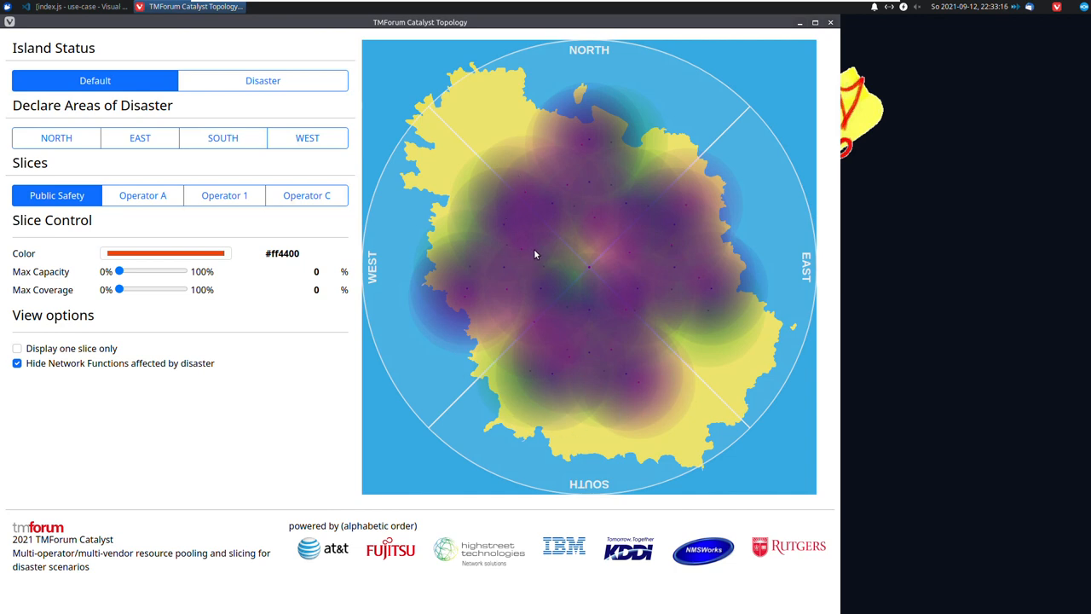
mouse_move(571, 162)
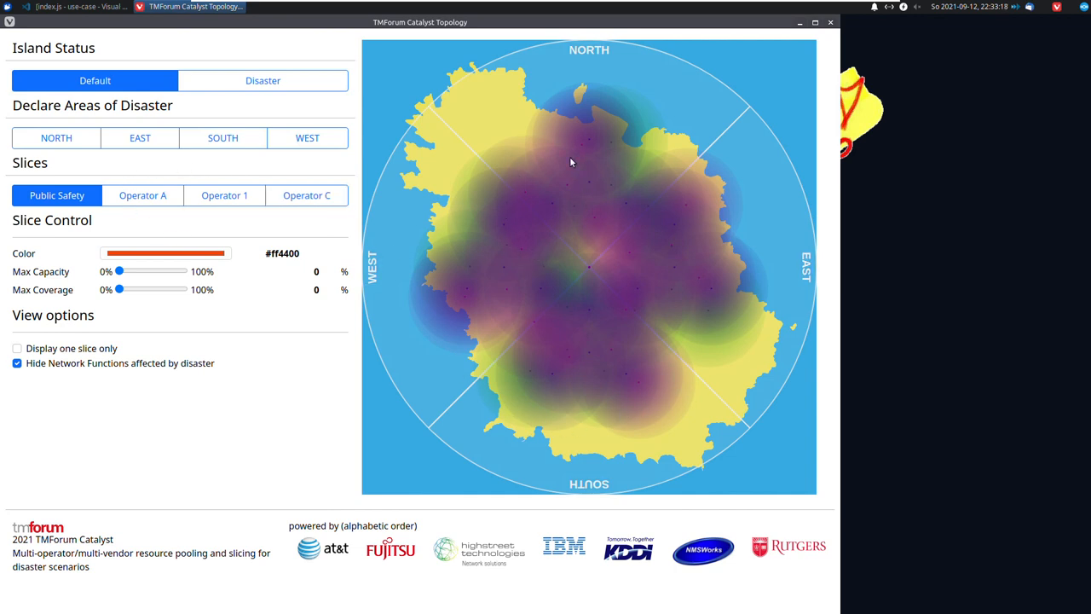
mouse_move(581, 212)
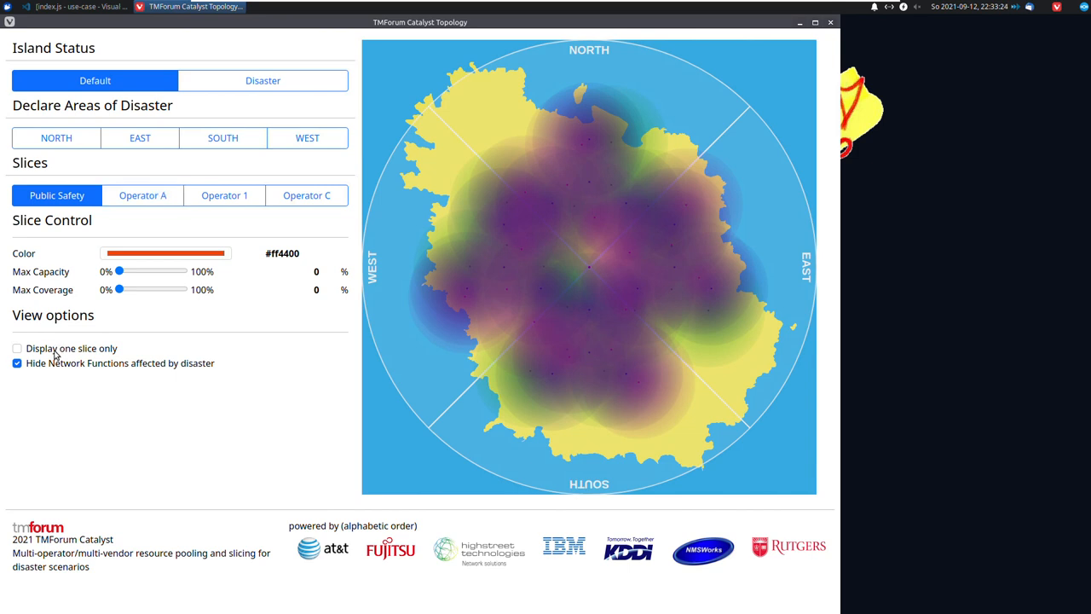
Step: Show only Operator A's slice on the map with its colour, capacity and coverage settings
click(16, 348)
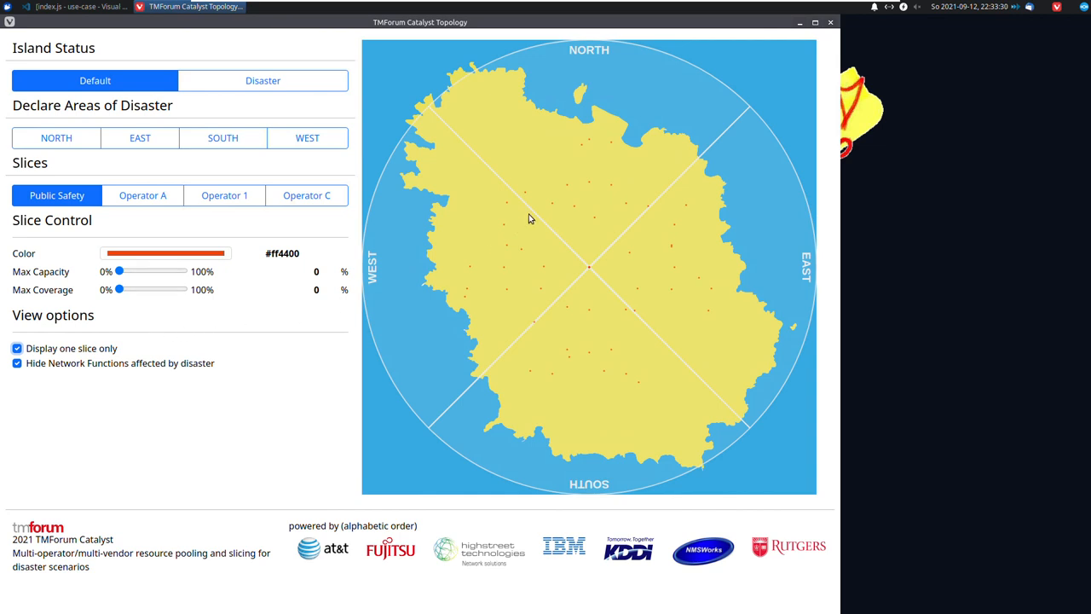
mouse_move(284, 324)
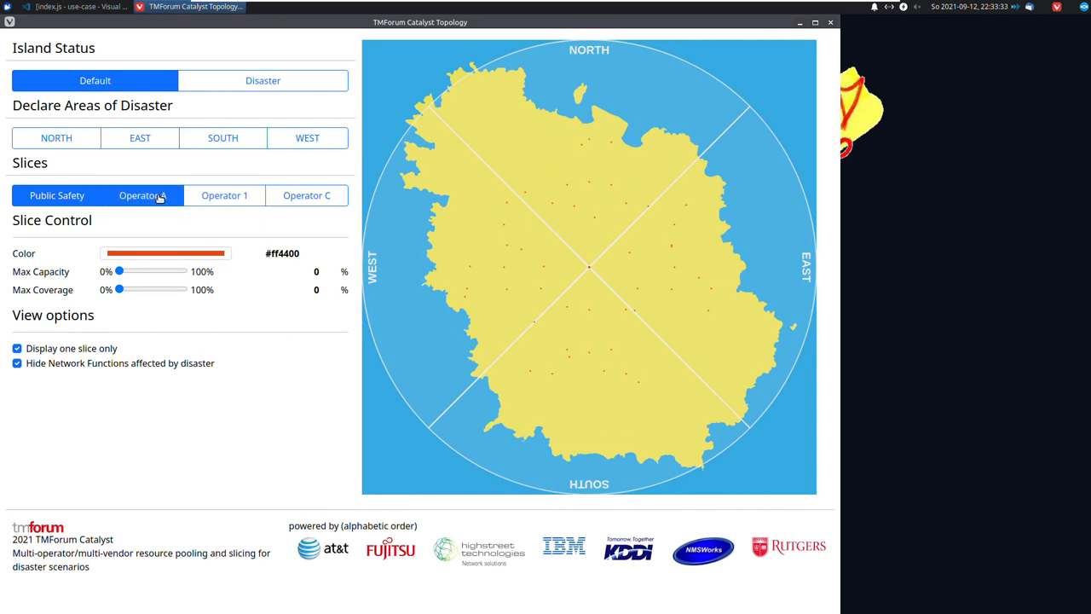
click(142, 195)
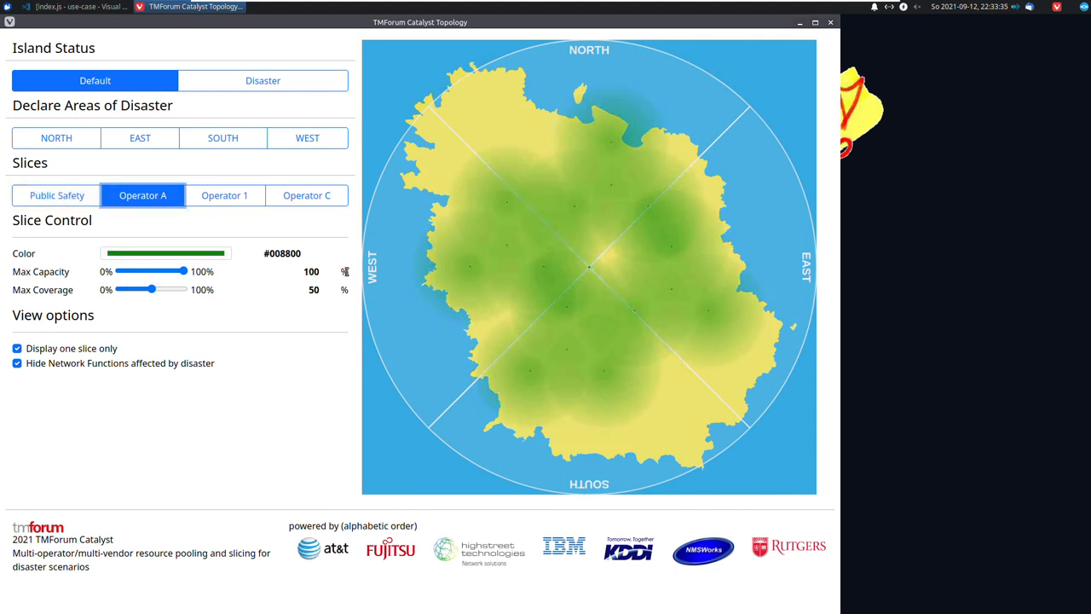
mouse_move(553, 307)
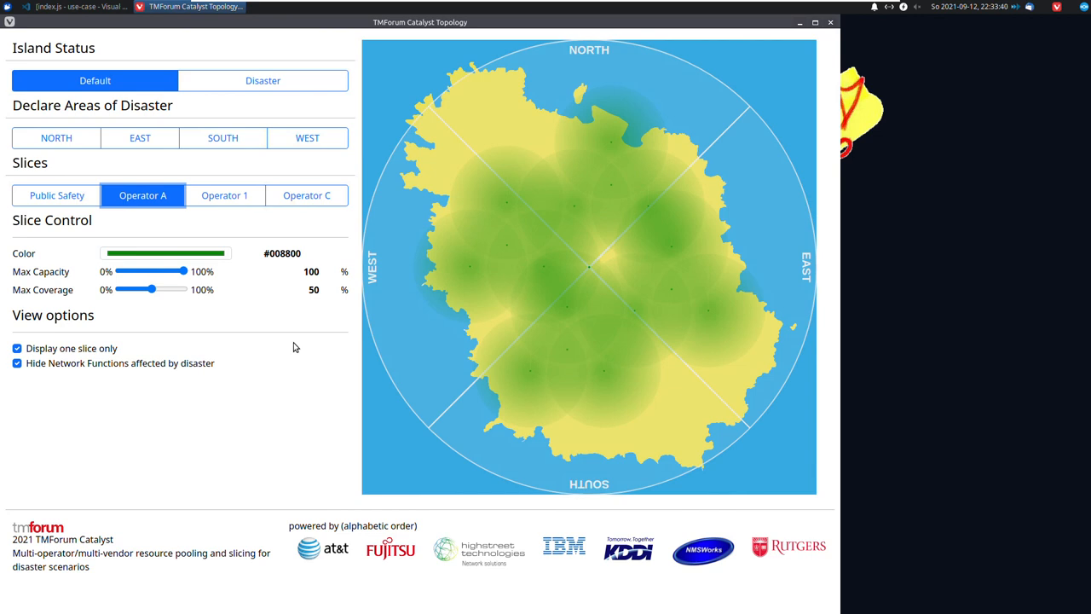
mouse_move(305, 315)
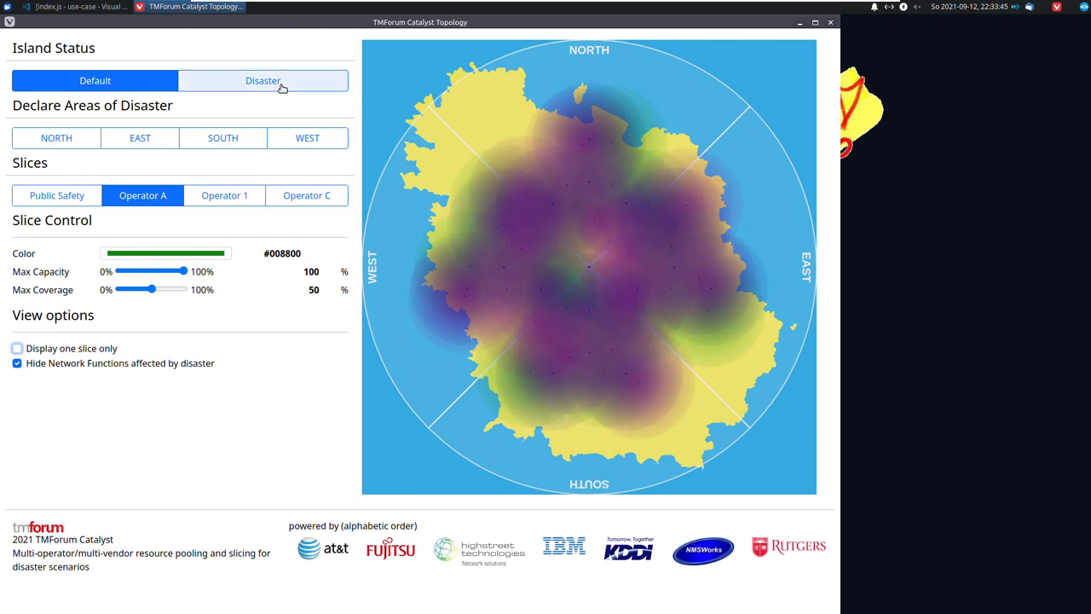
click(263, 80)
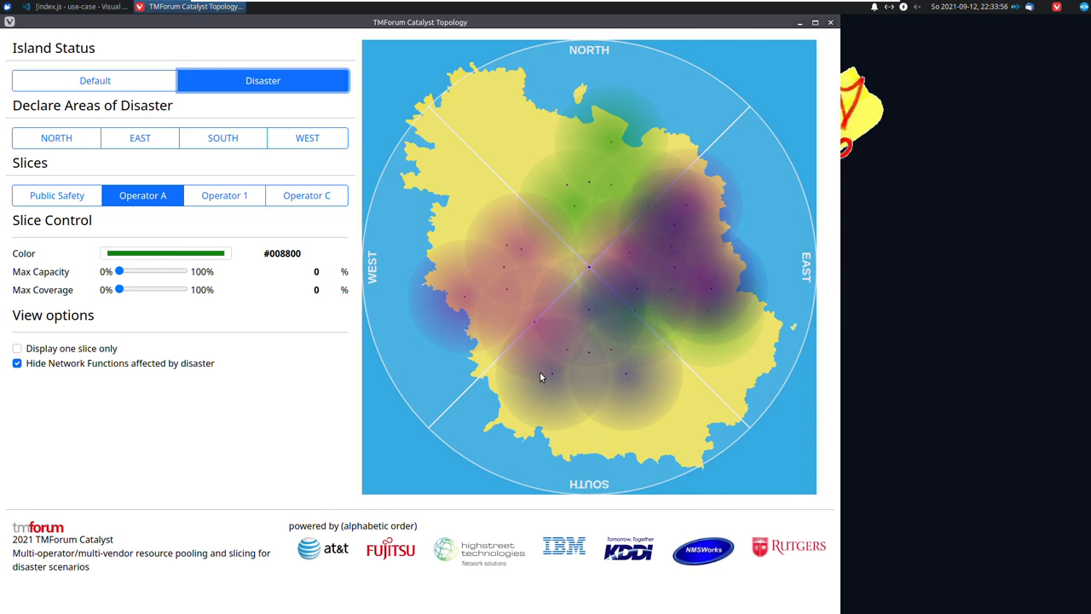
mouse_move(563, 342)
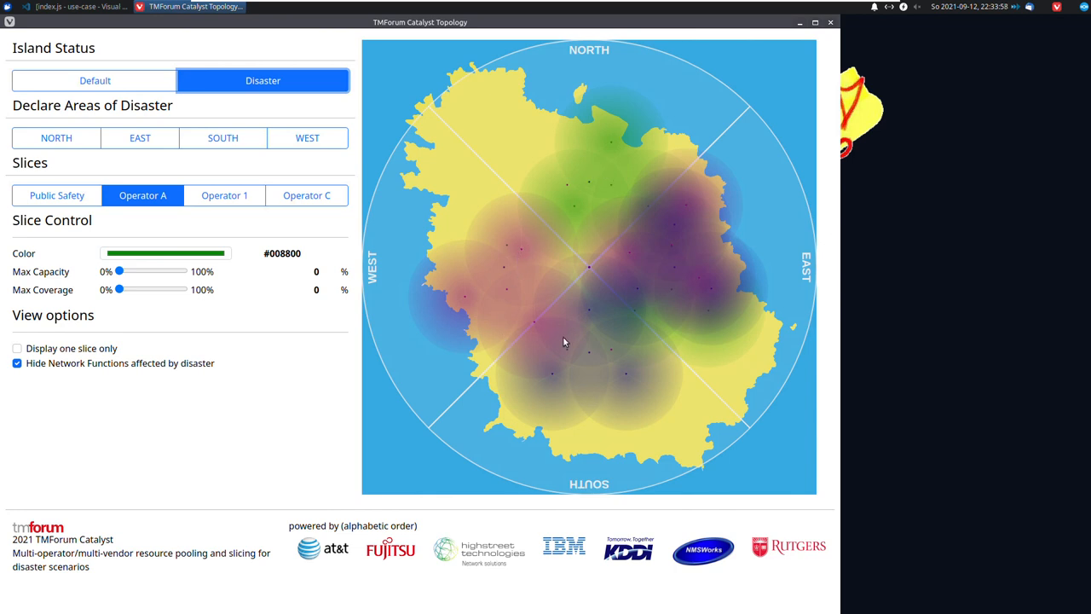
mouse_move(548, 243)
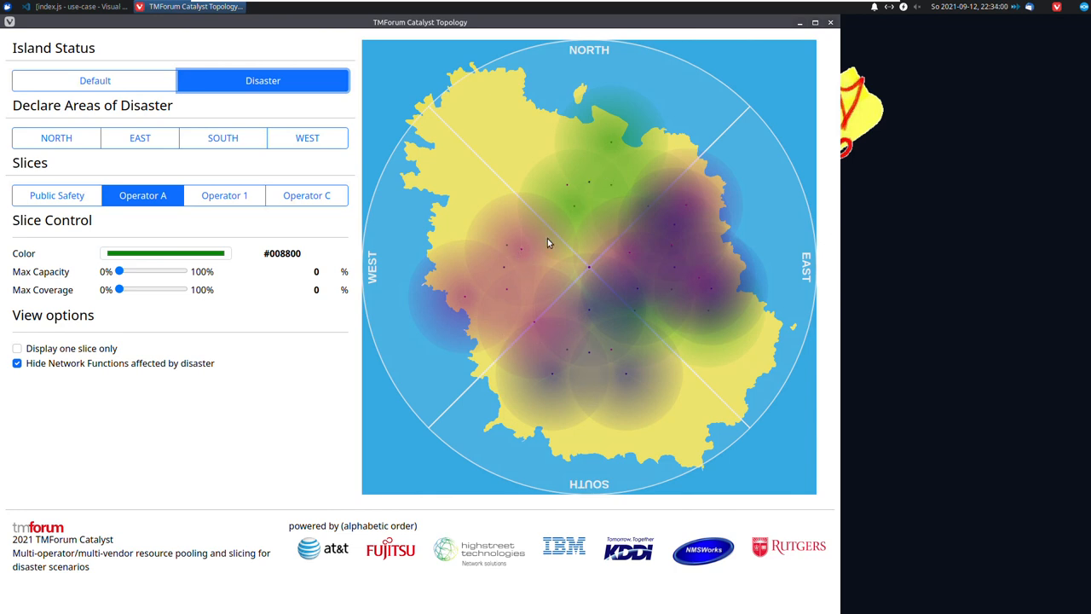
mouse_move(543, 250)
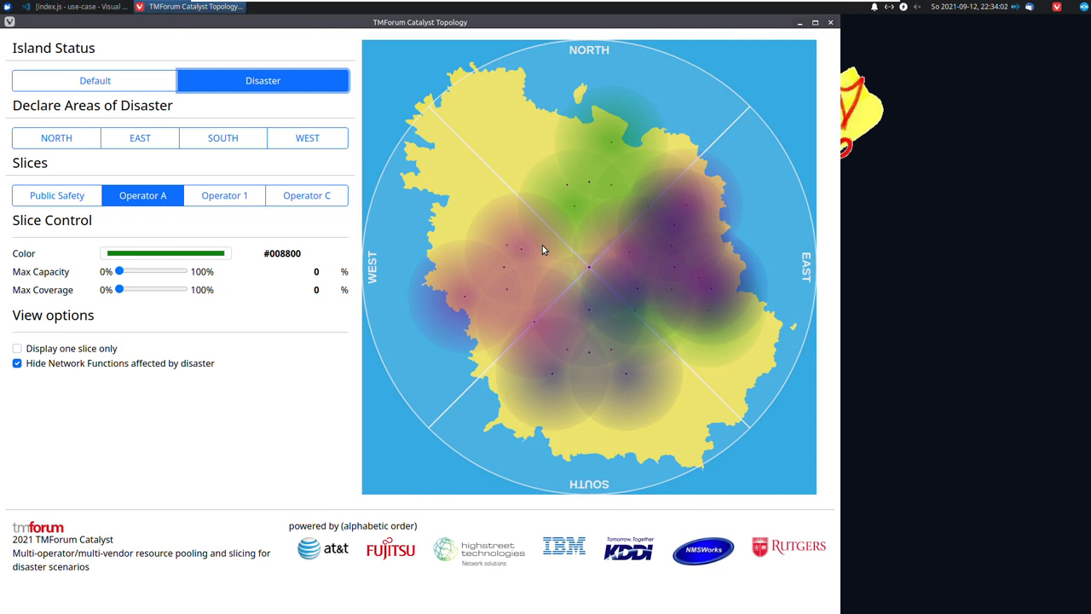
mouse_move(569, 166)
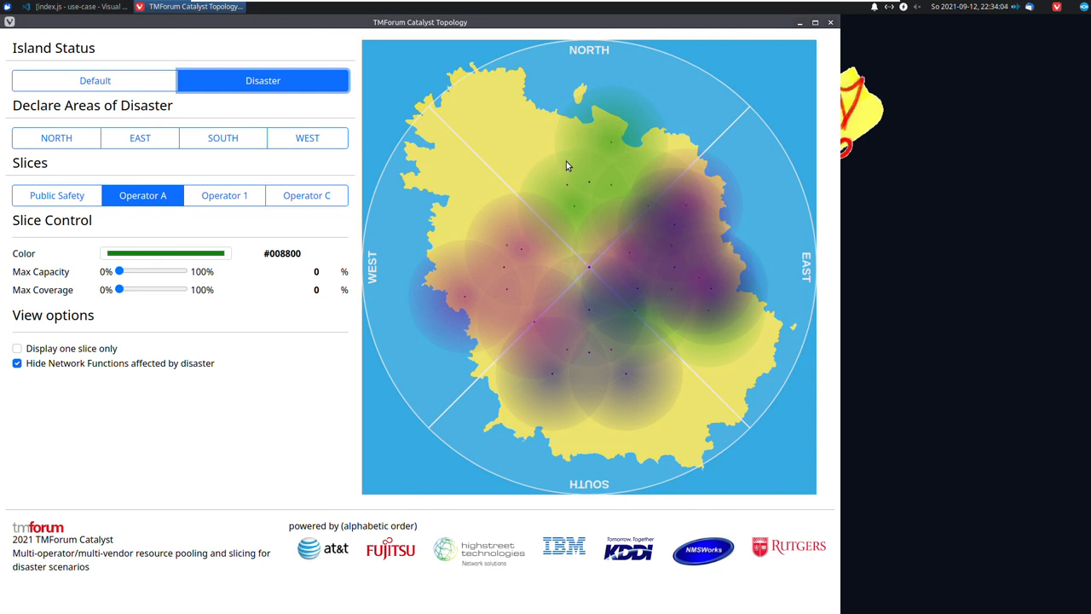
mouse_move(623, 142)
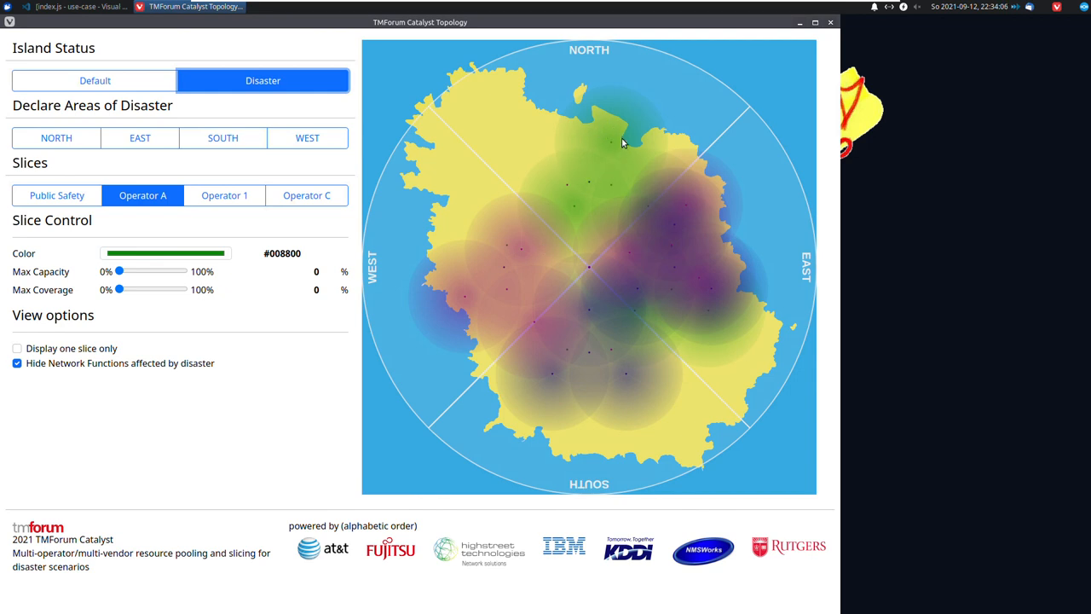
mouse_move(577, 189)
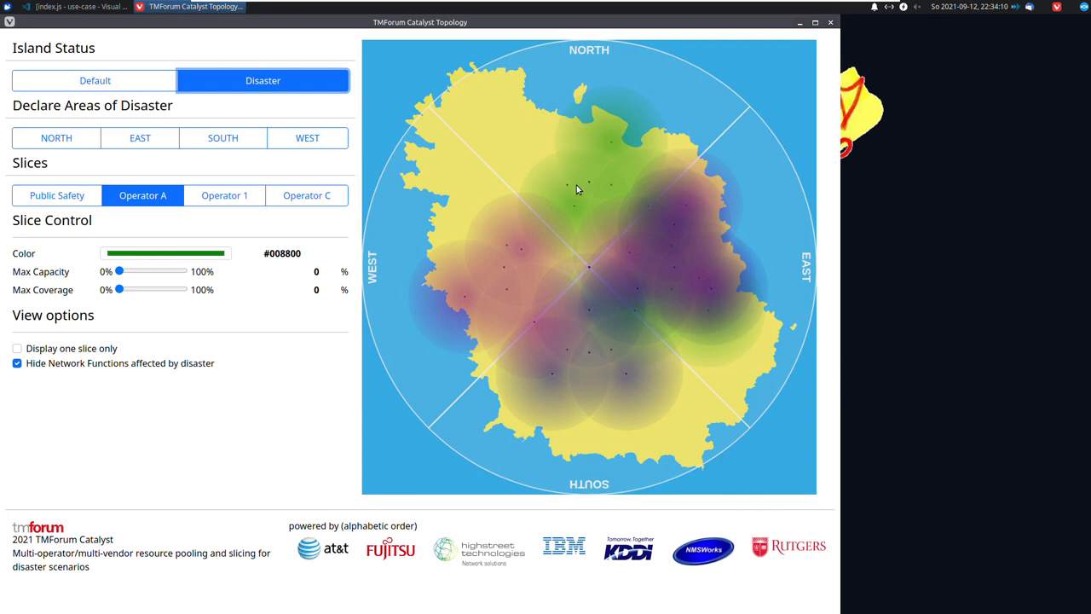
mouse_move(586, 145)
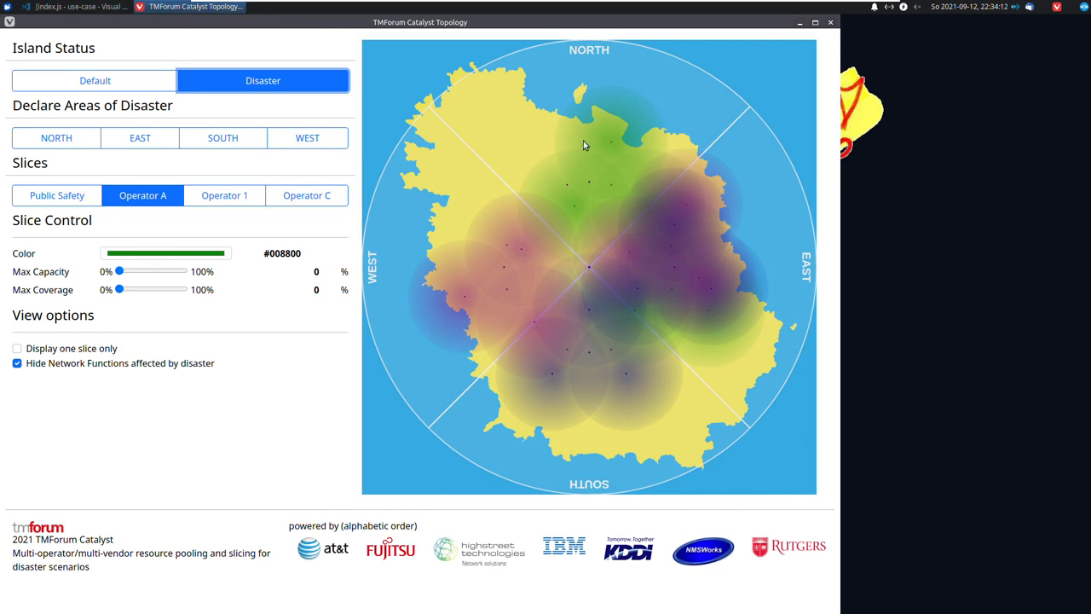
mouse_move(517, 242)
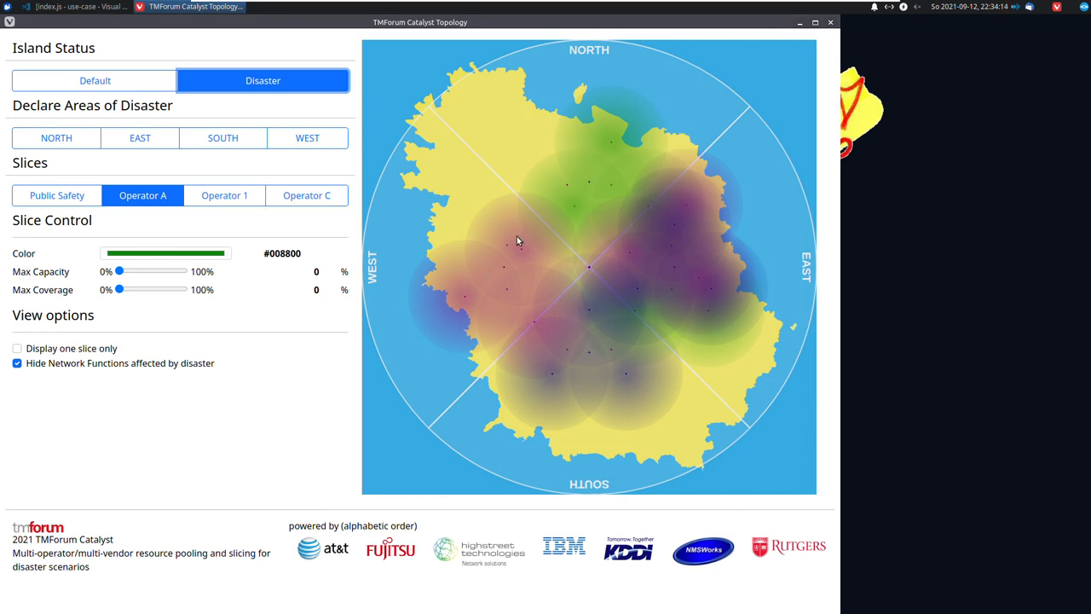
mouse_move(574, 188)
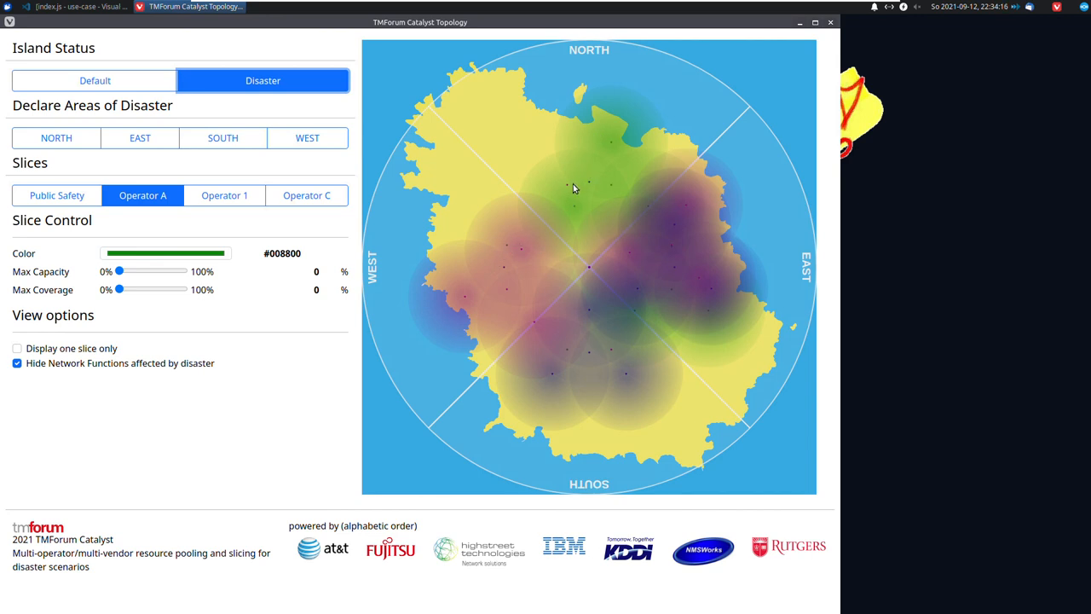
mouse_move(530, 293)
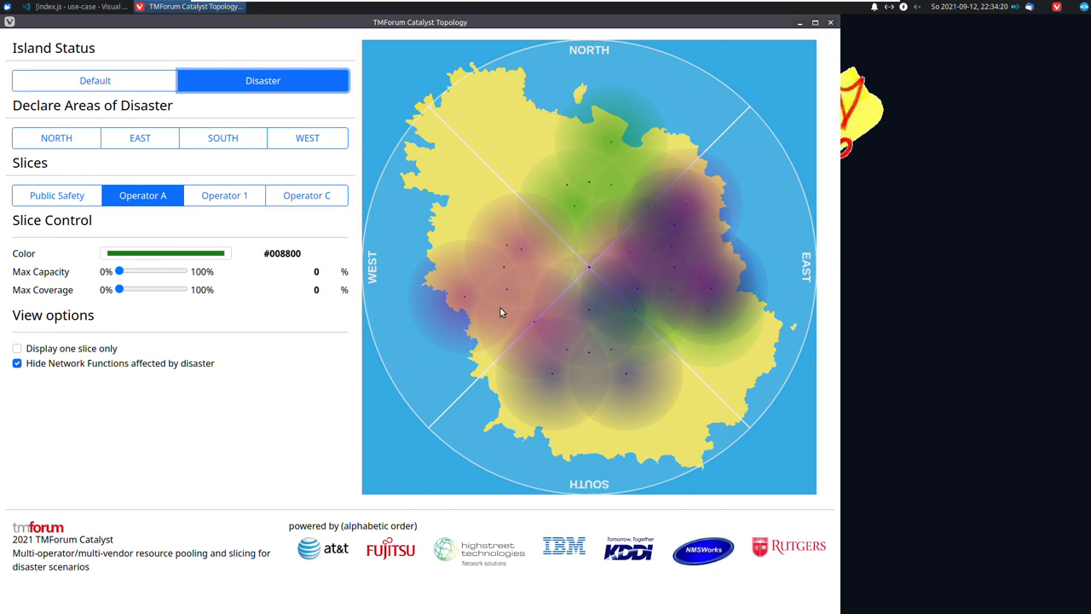
mouse_move(295, 246)
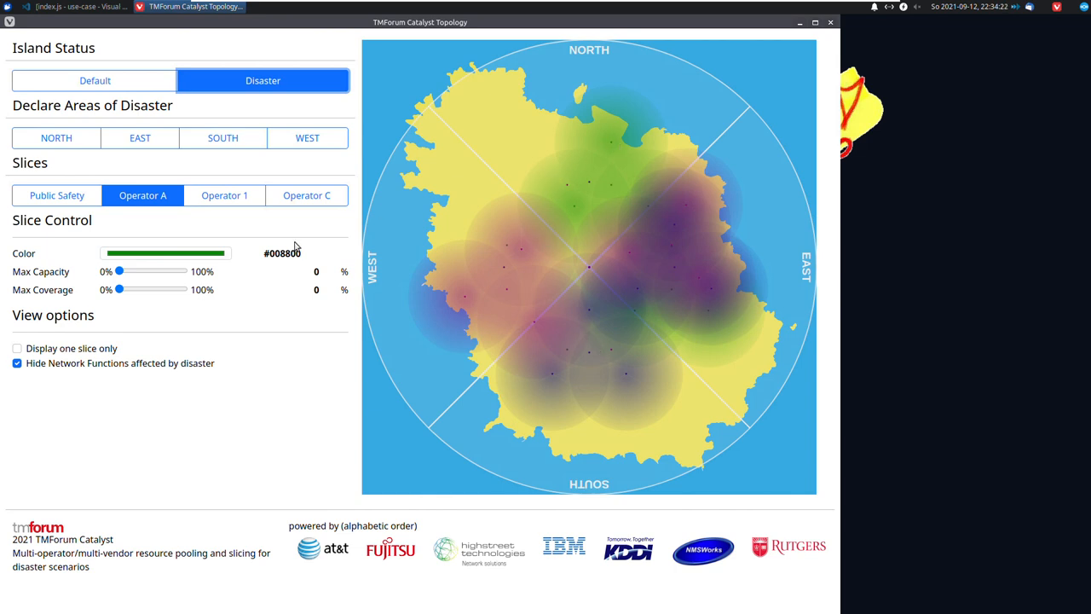
mouse_move(242, 304)
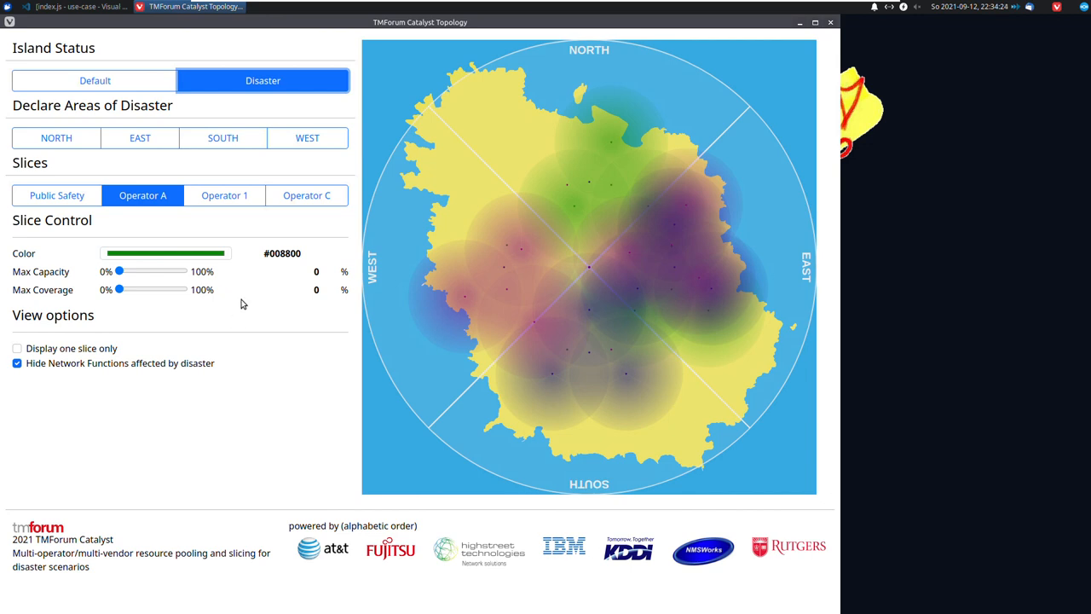
Step: Declare the North, South and West regions as disaster areas, recolouring their coverage orange
click(57, 137)
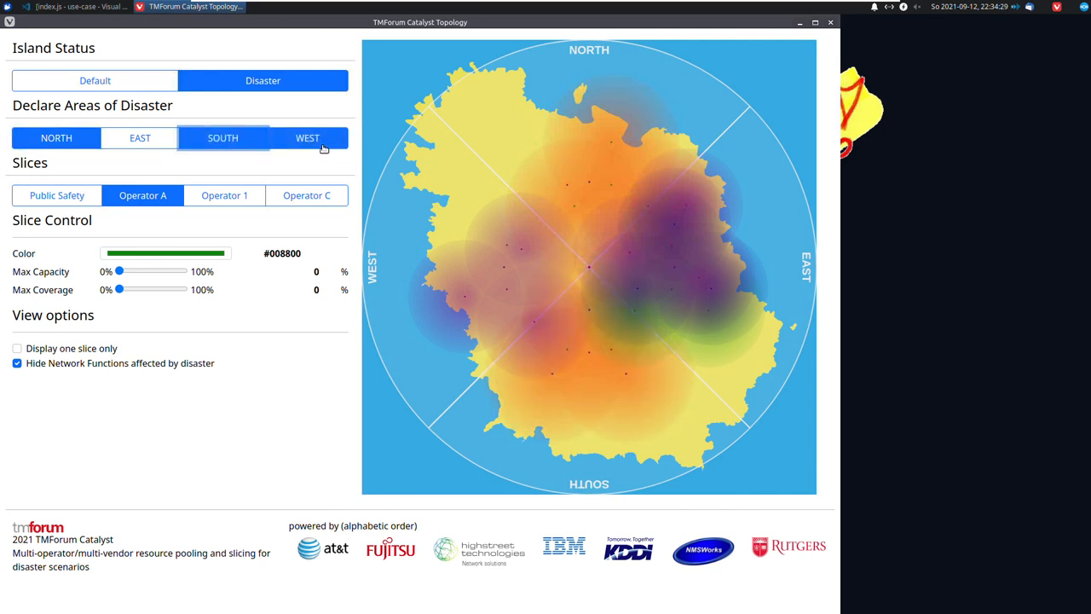
click(307, 137)
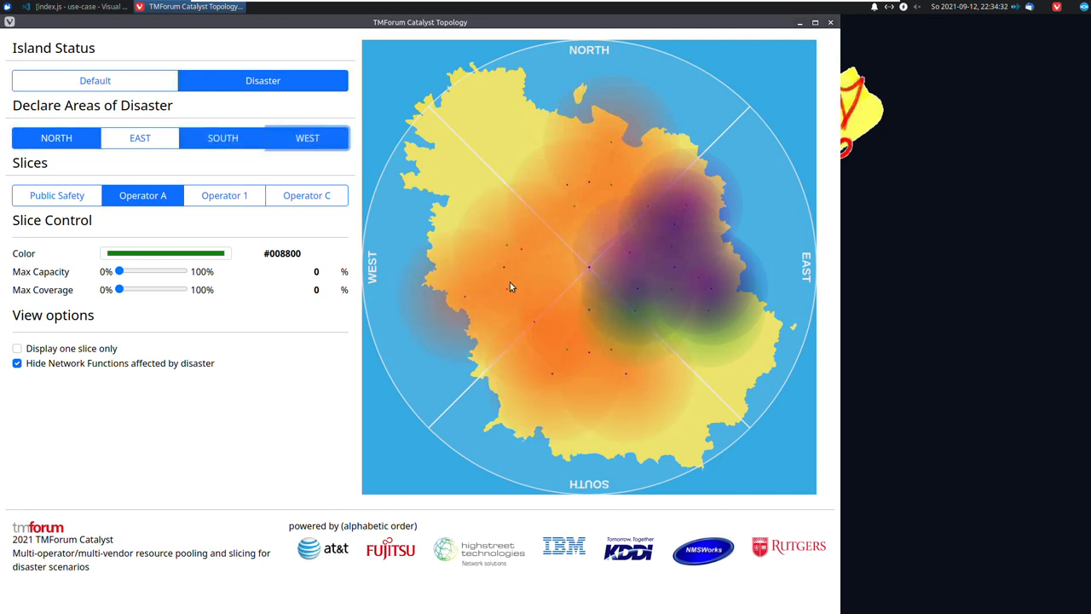
mouse_move(554, 216)
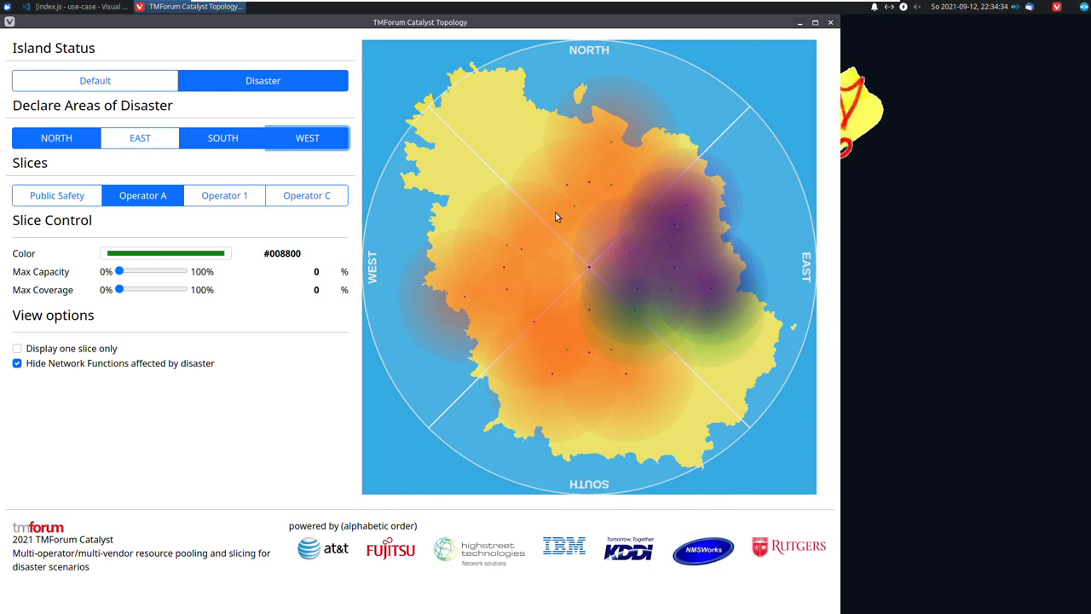
mouse_move(586, 179)
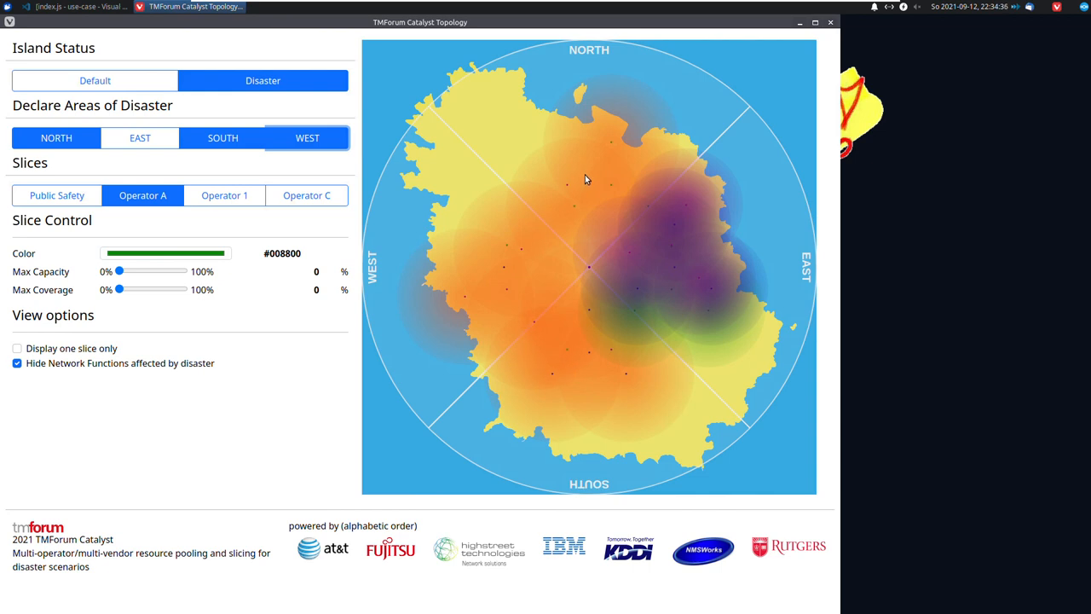
mouse_move(680, 280)
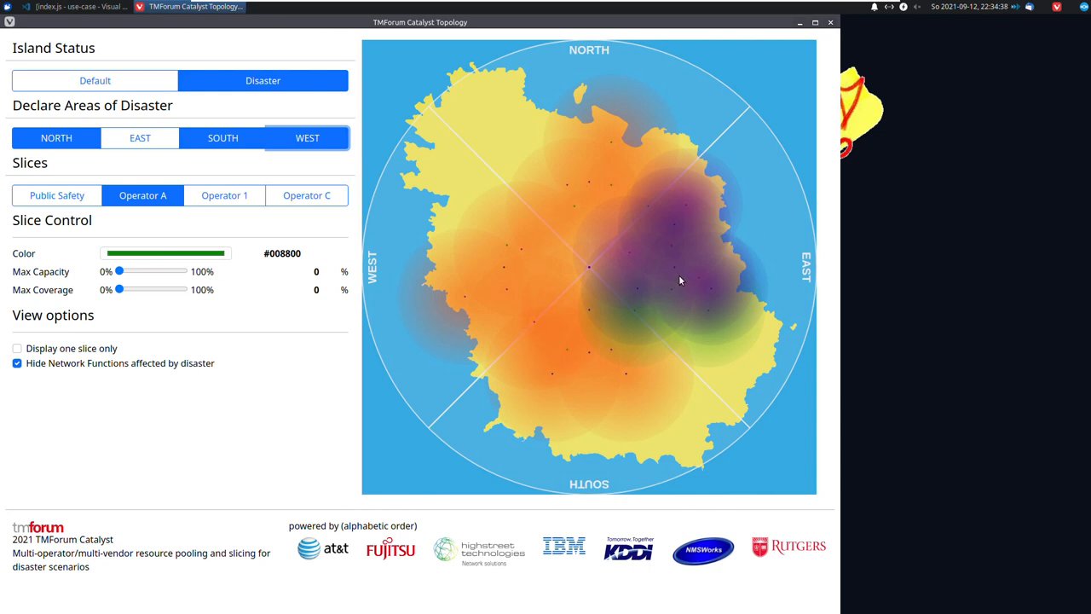
mouse_move(704, 216)
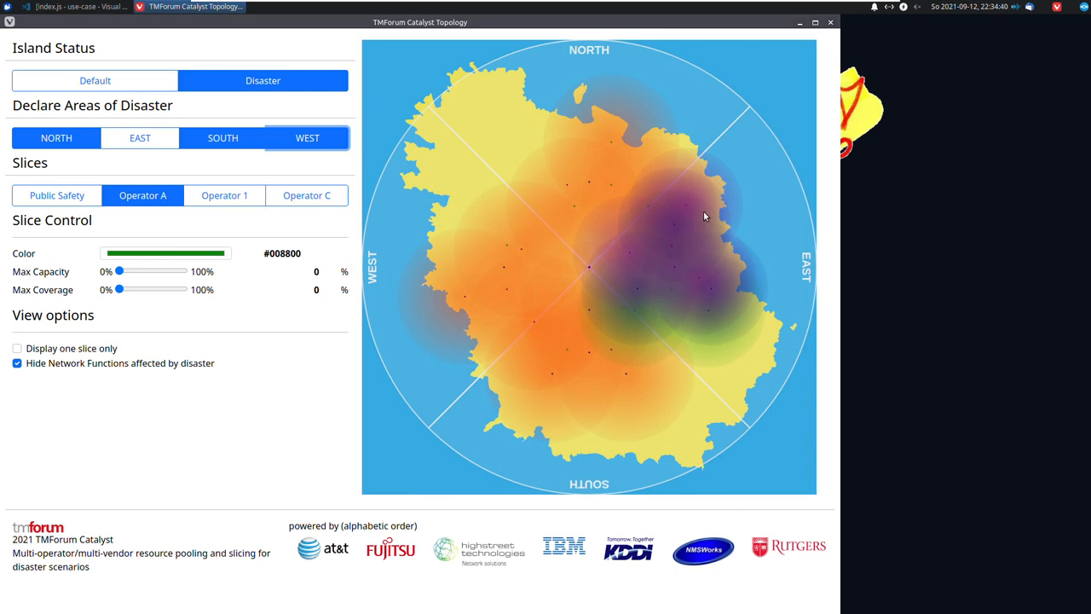
mouse_move(683, 257)
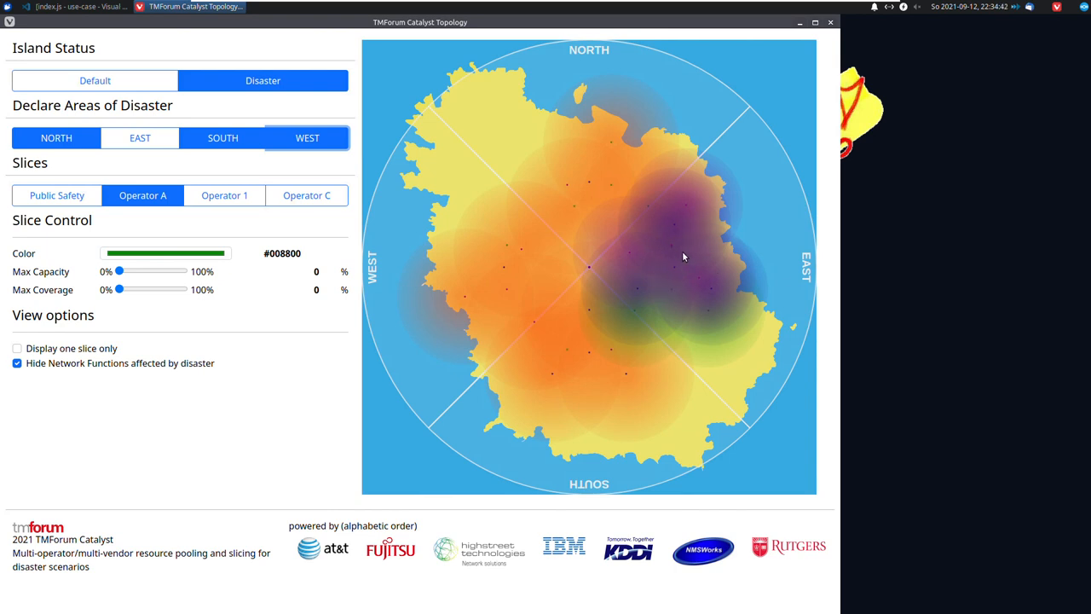
mouse_move(704, 292)
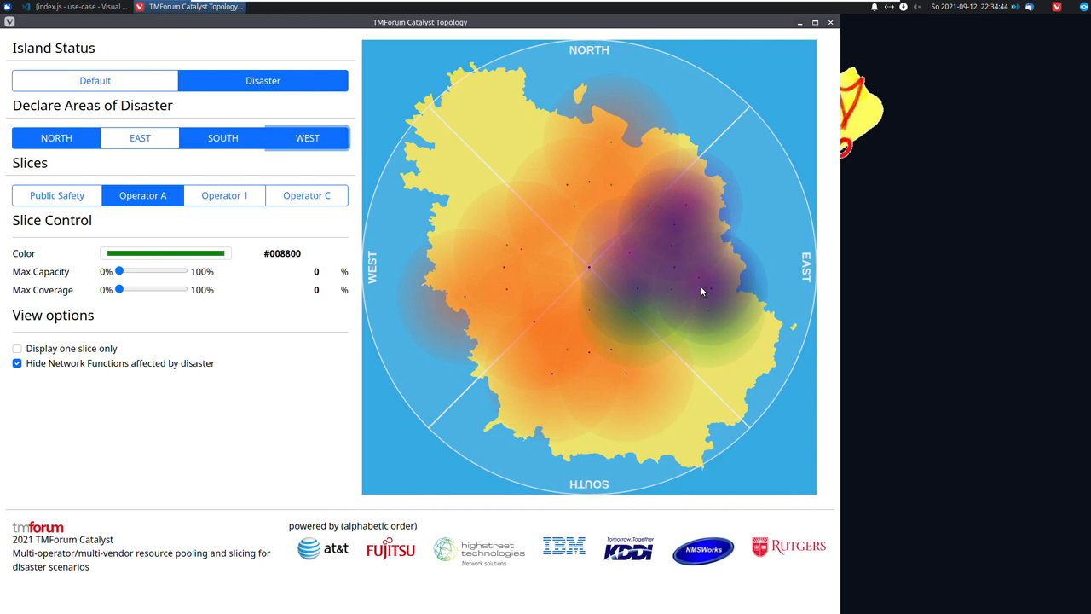
mouse_move(314, 426)
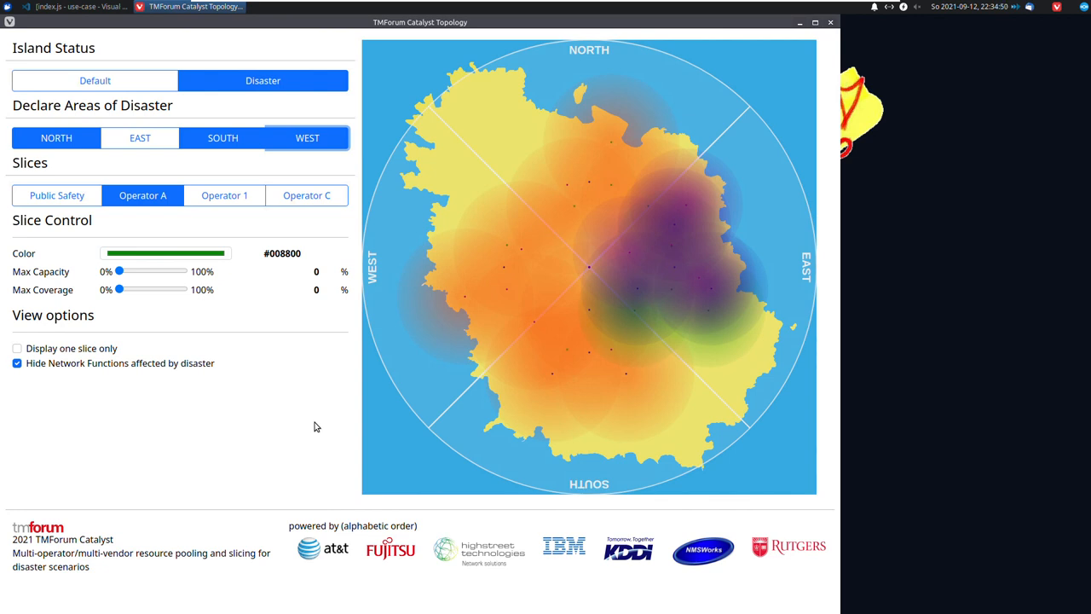
mouse_move(321, 347)
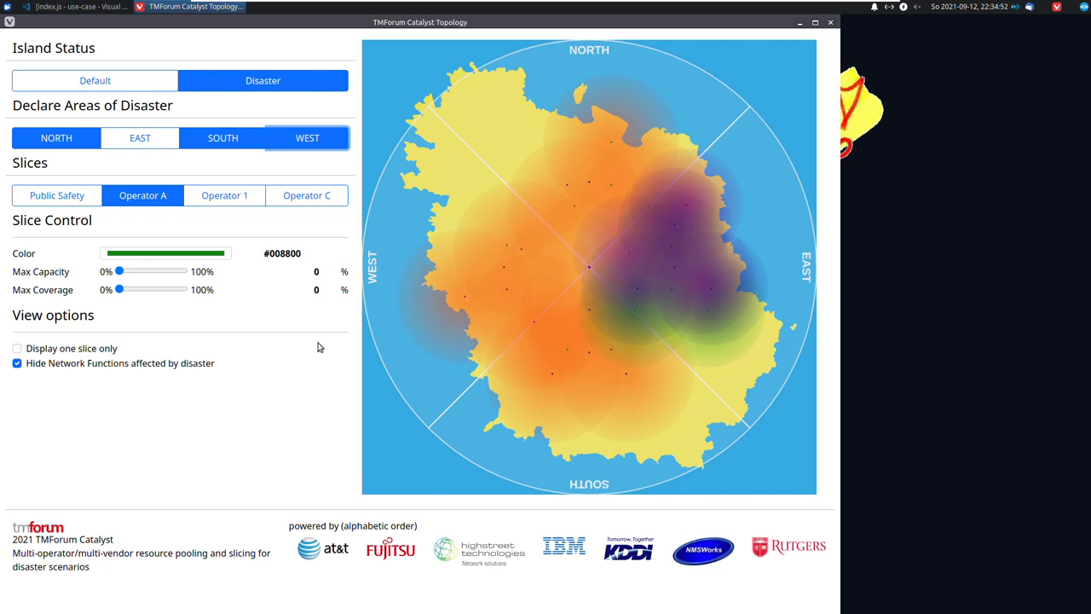
mouse_move(299, 392)
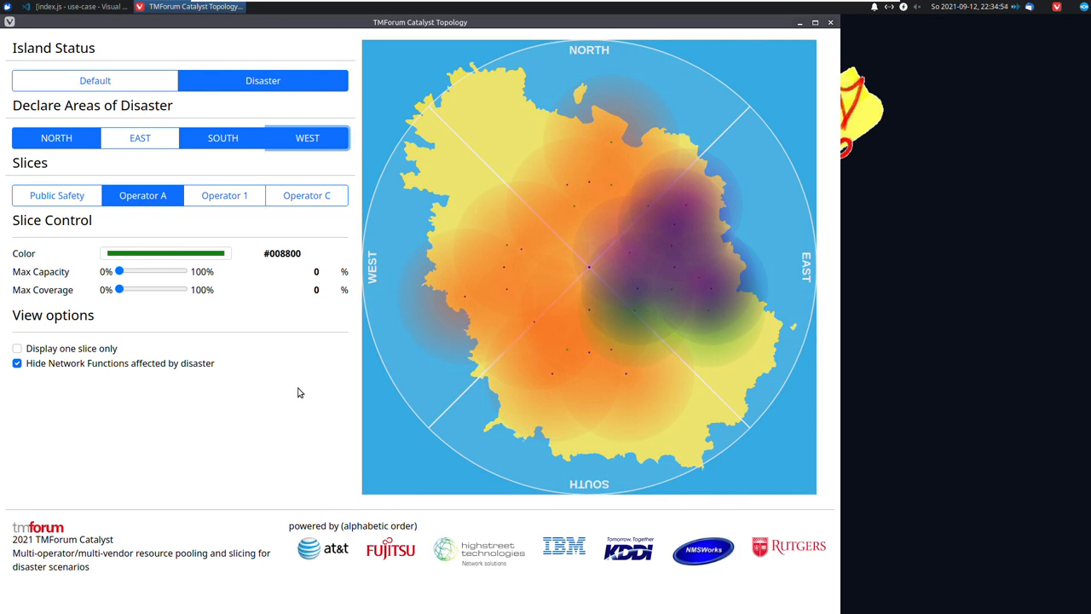
mouse_move(631, 315)
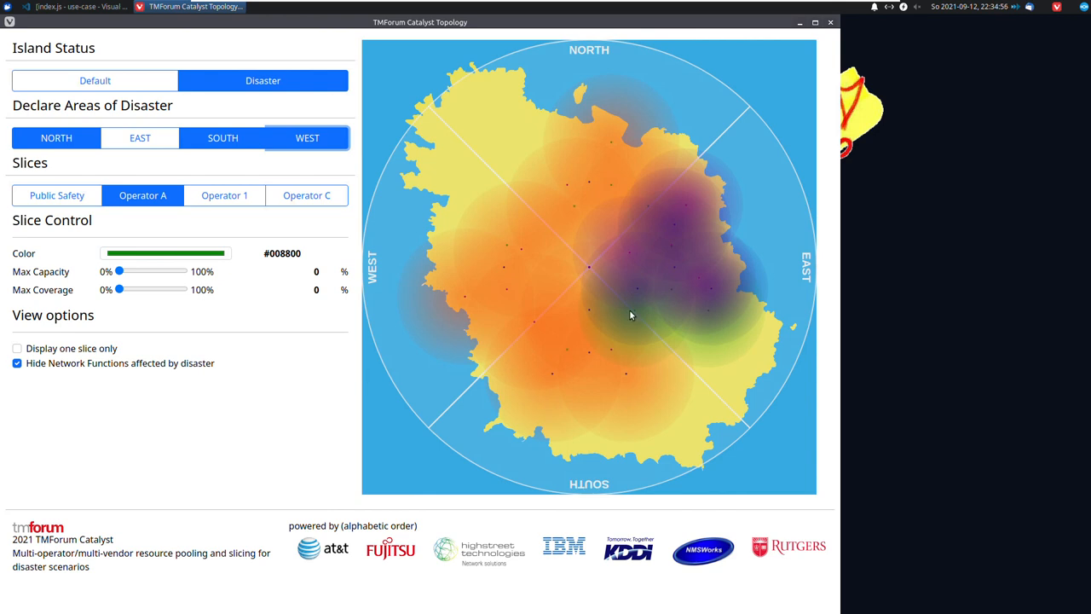
mouse_move(1035, 73)
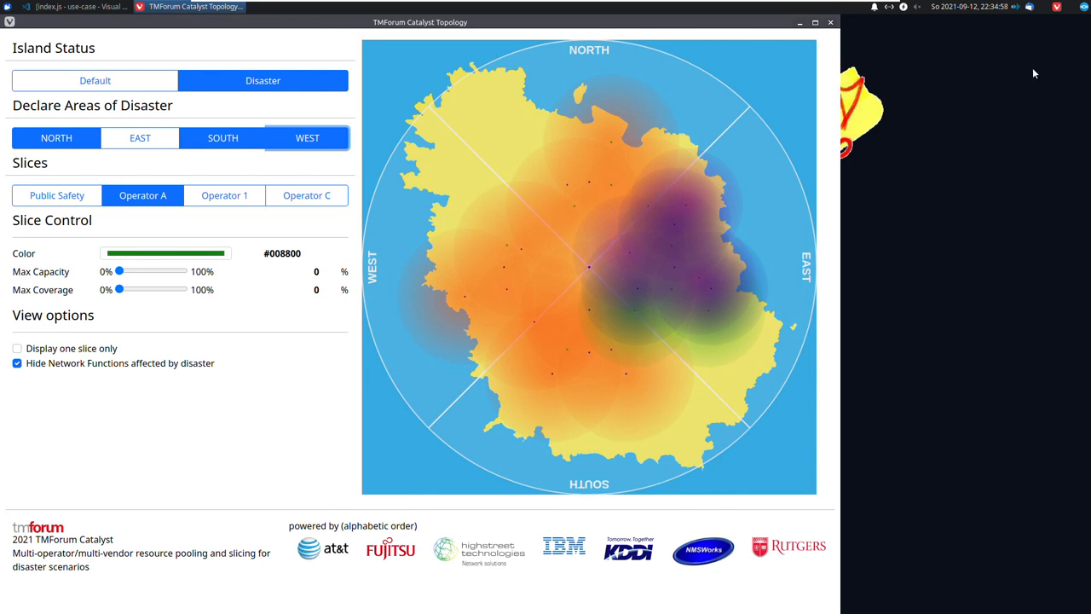